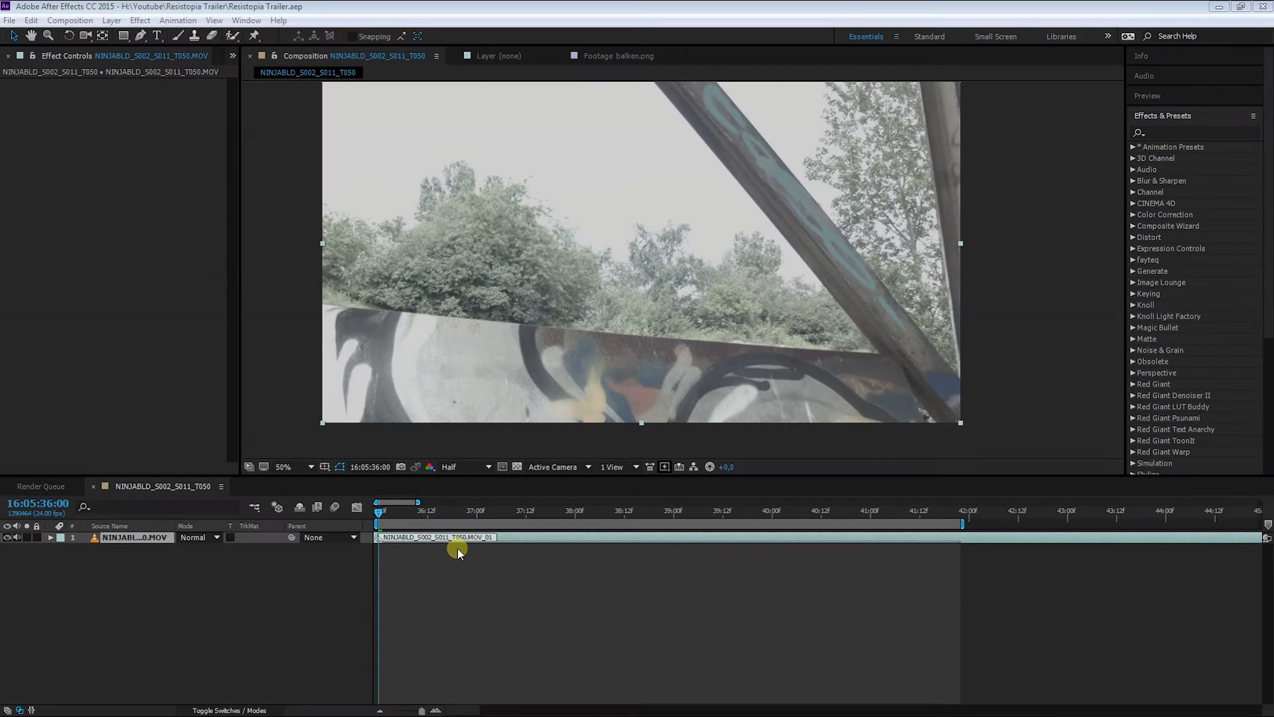
pyautogui.moveTo(471, 556)
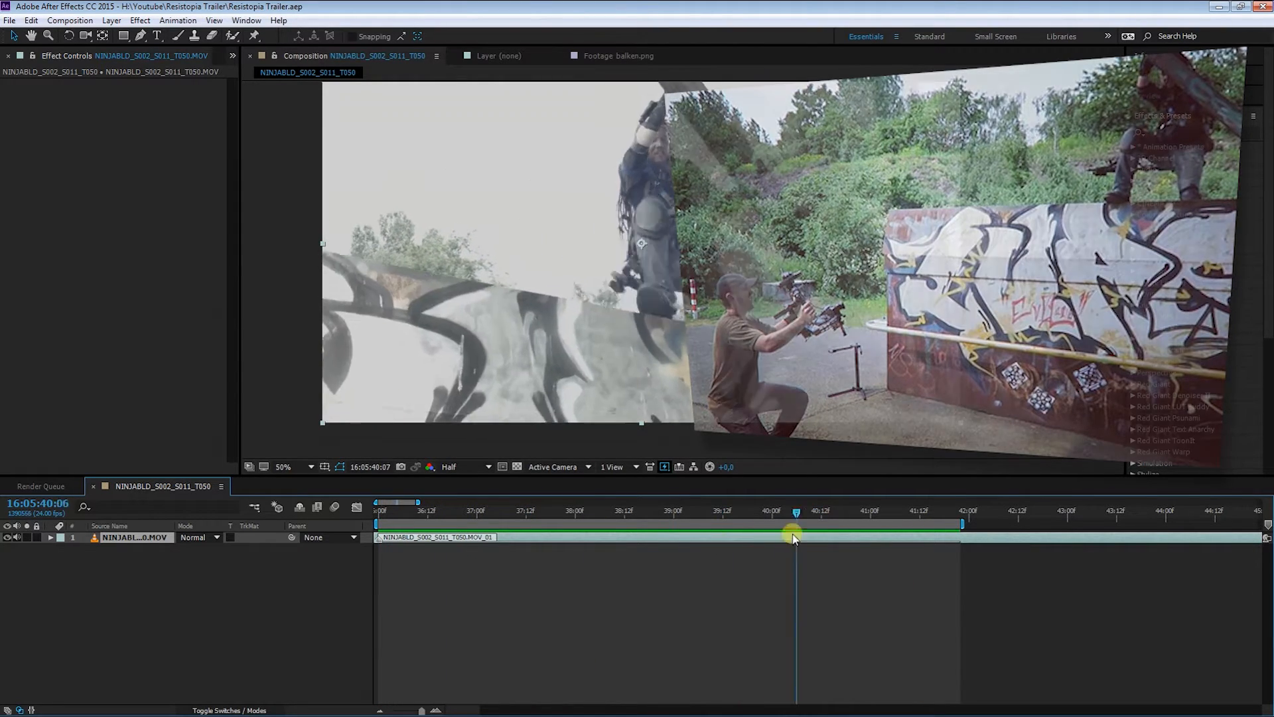
# Step: Camera-track the footage from the first frame and create a null and camera from the track points
pyautogui.moveTo(795, 529); pyautogui.dragTo(676, 528)
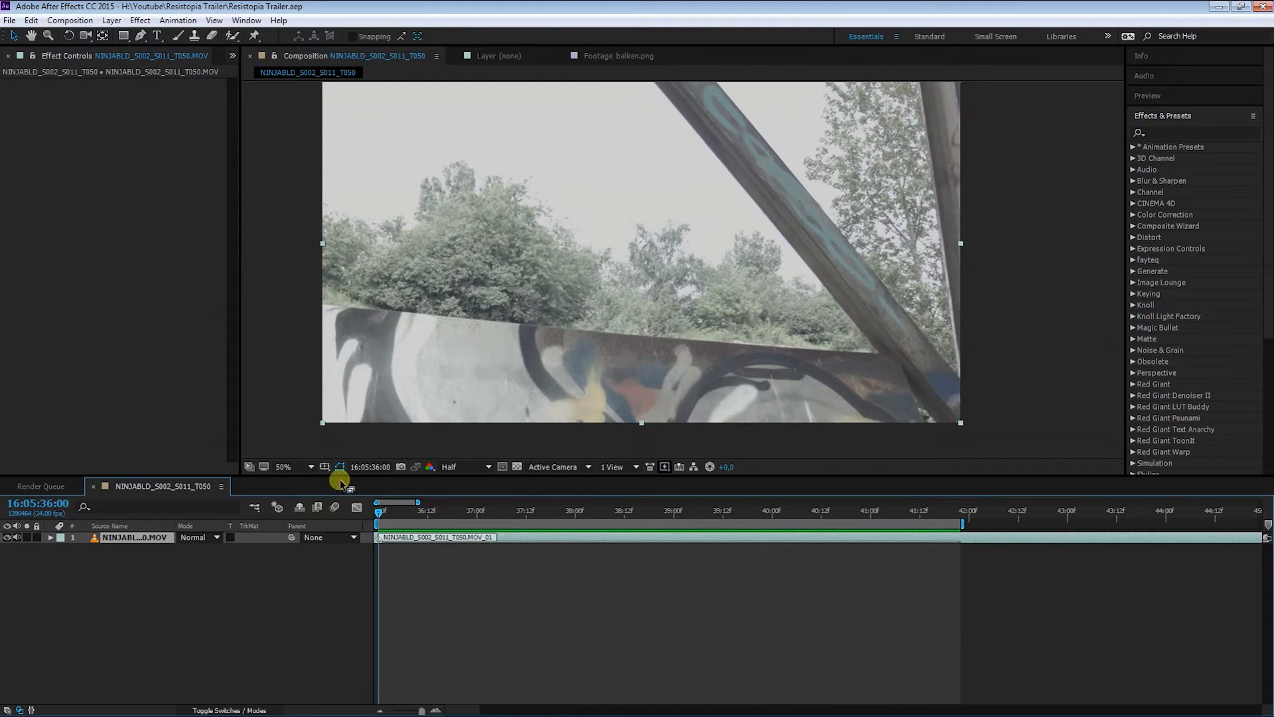
pyautogui.click(177, 20)
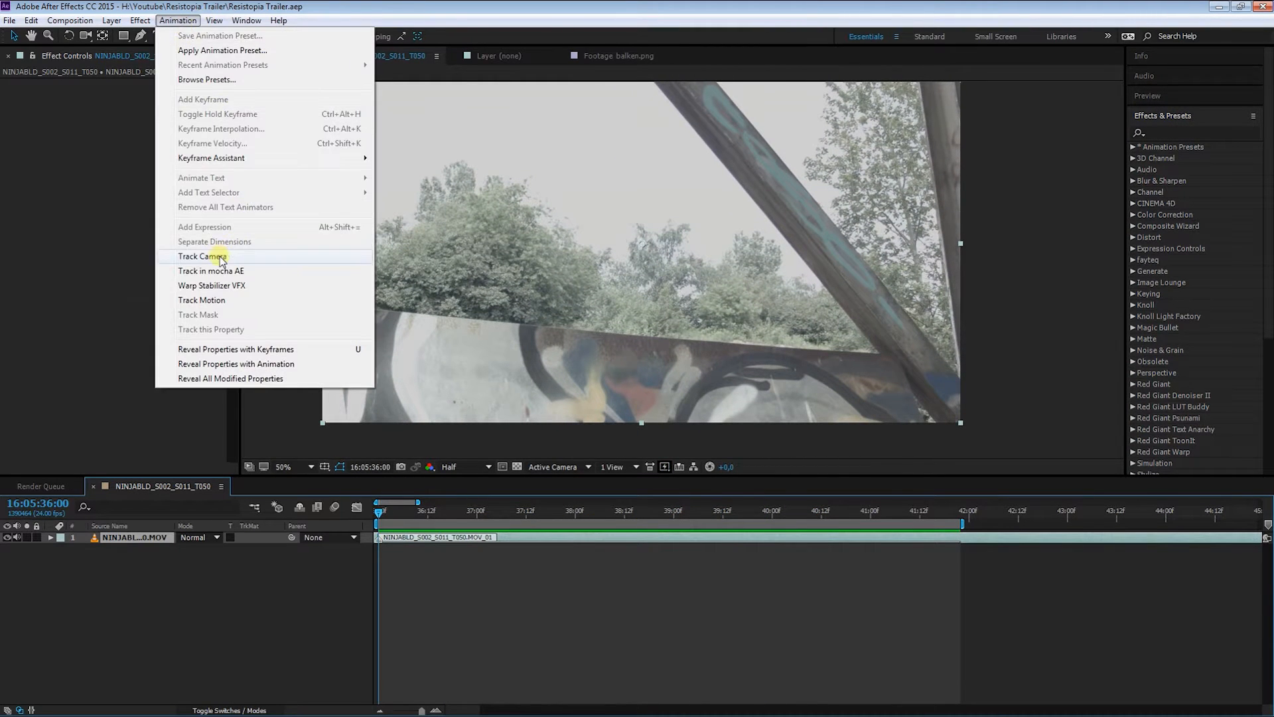
pyautogui.click(199, 256)
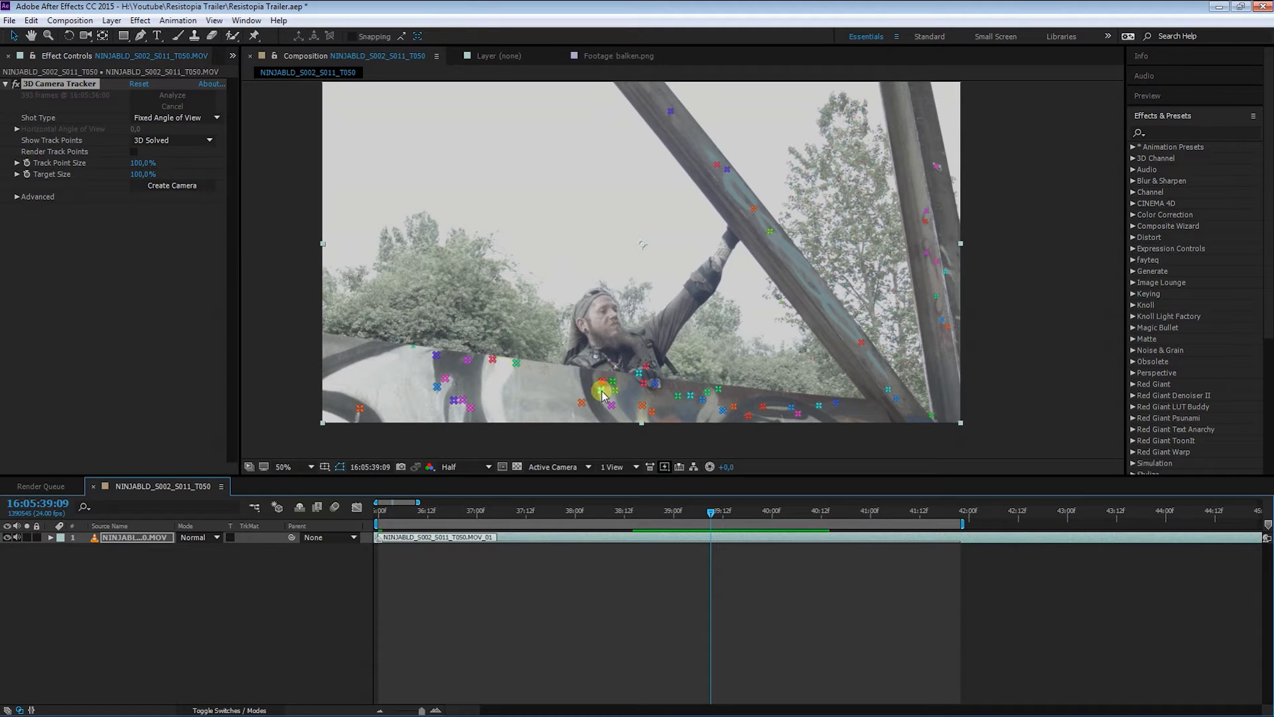
pyautogui.rightClick(605, 394)
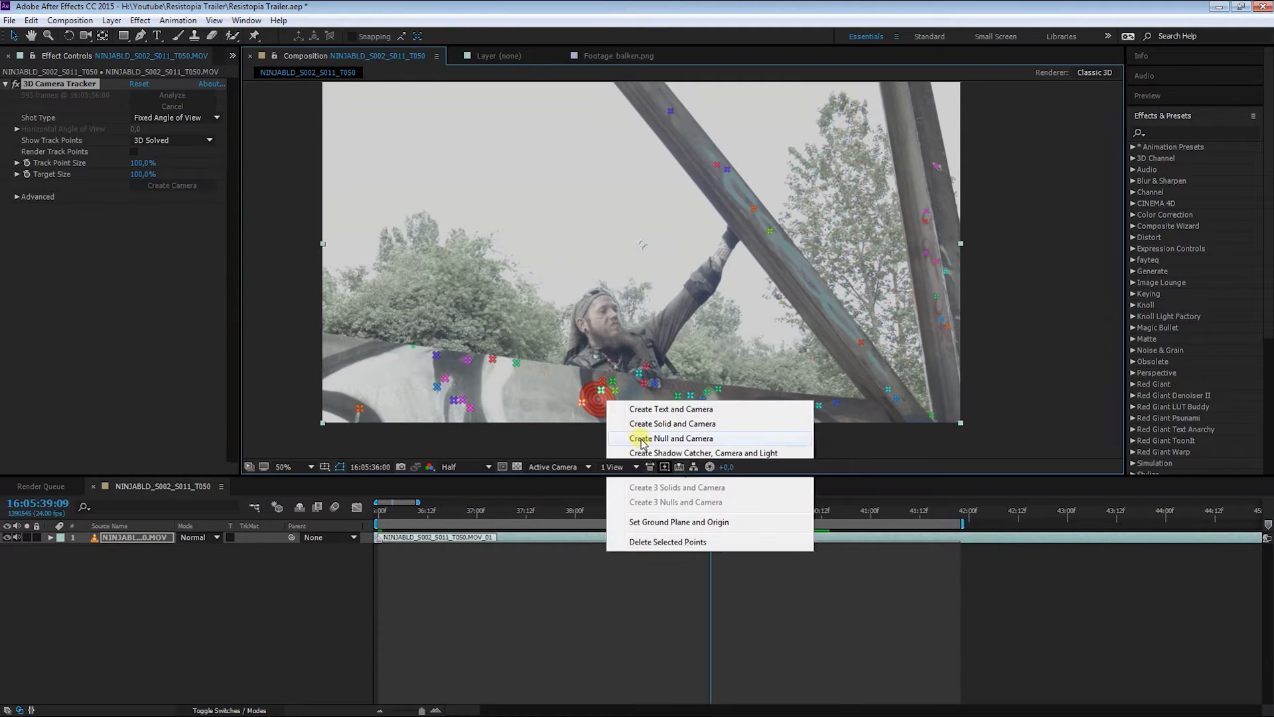
pyautogui.click(672, 438)
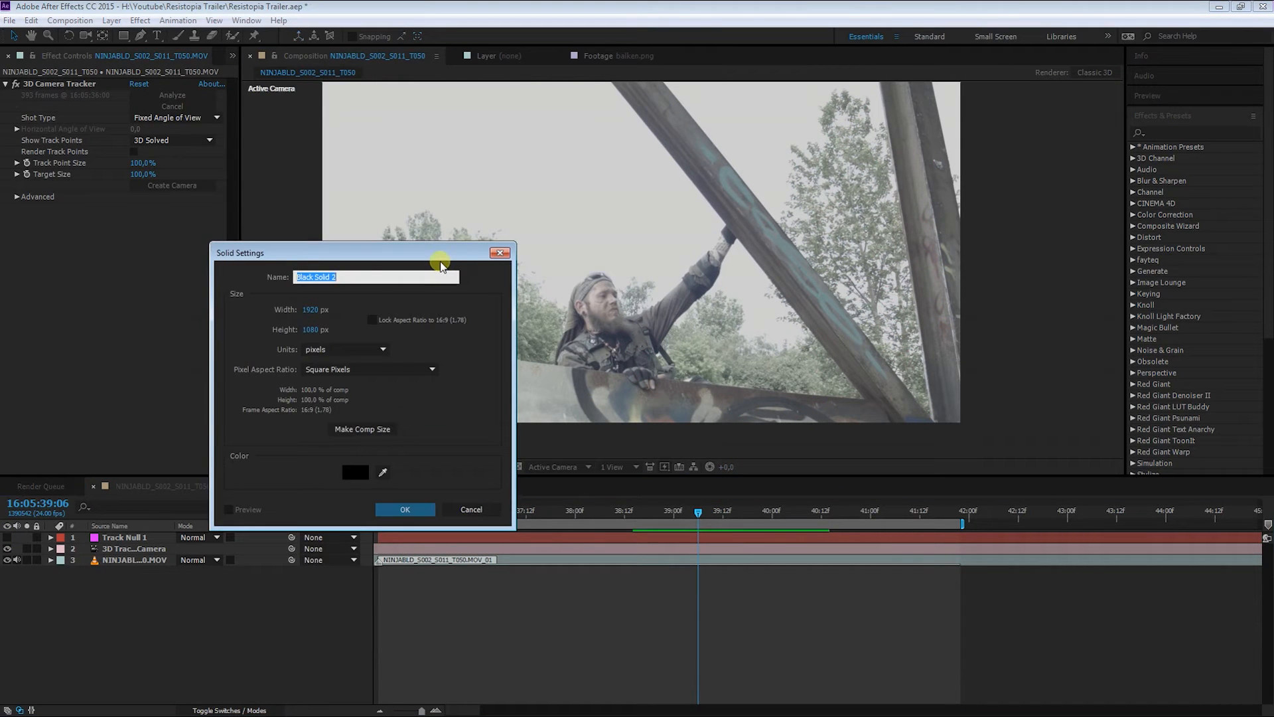
# Step: Create a solid named 'Element Sky' and apply the Element effect to it
pyautogui.write('Element Sky')
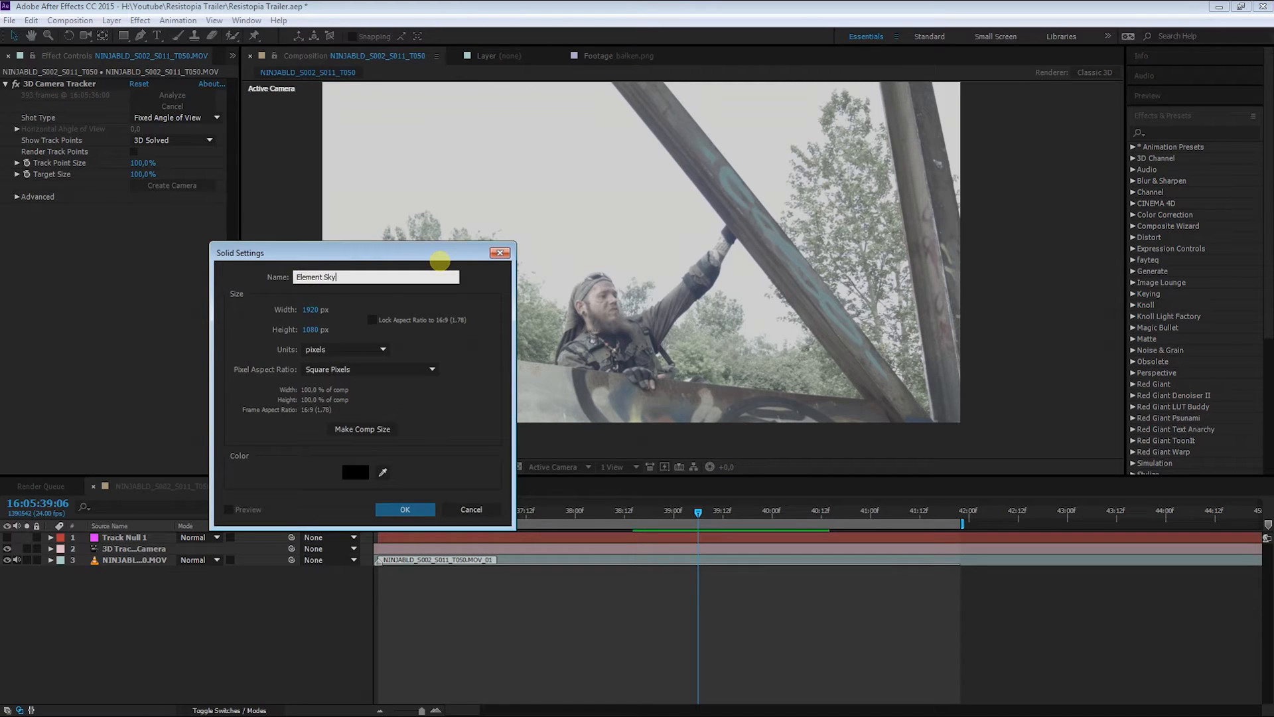
pyautogui.click(404, 510)
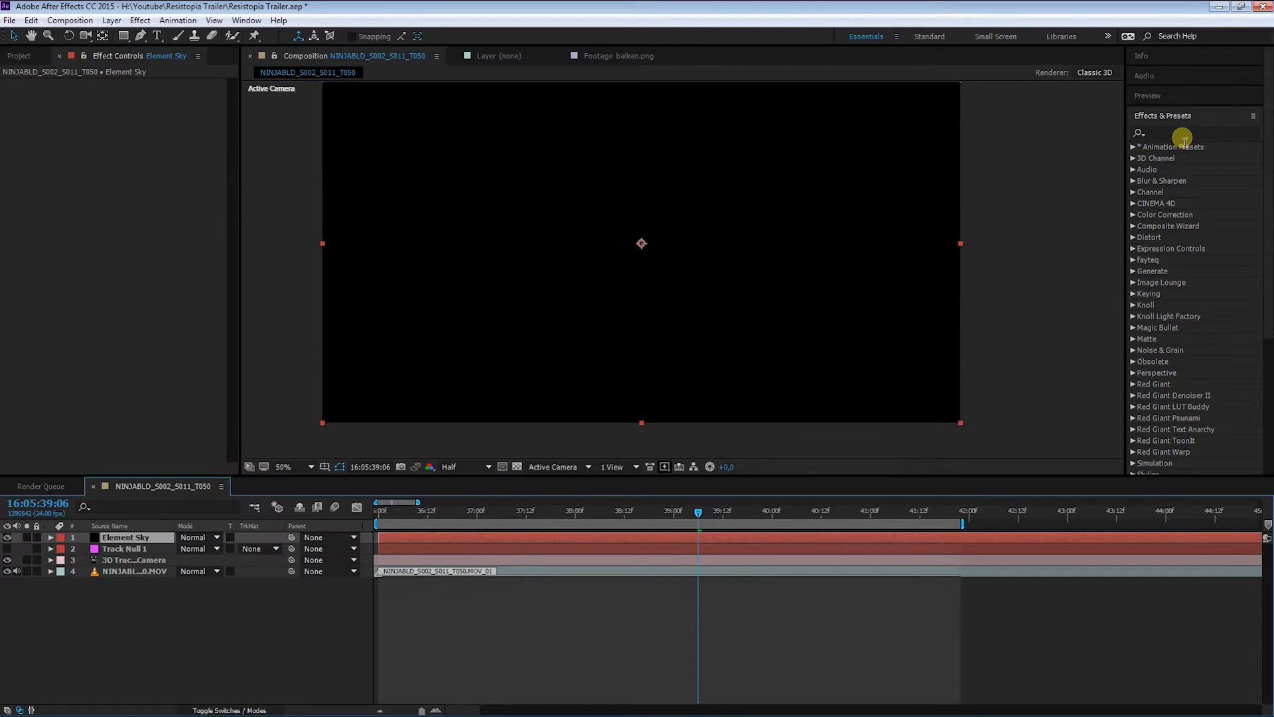
pyautogui.write('Ele')
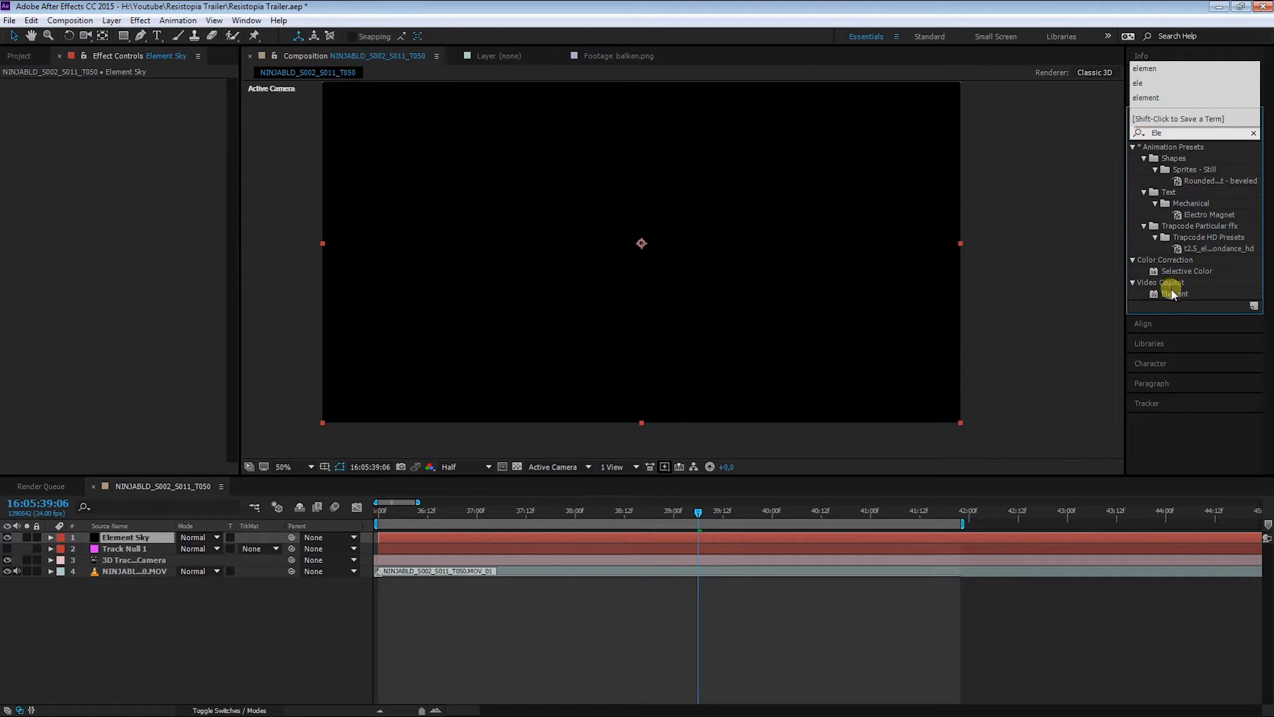
pyautogui.doubleClick(1175, 294)
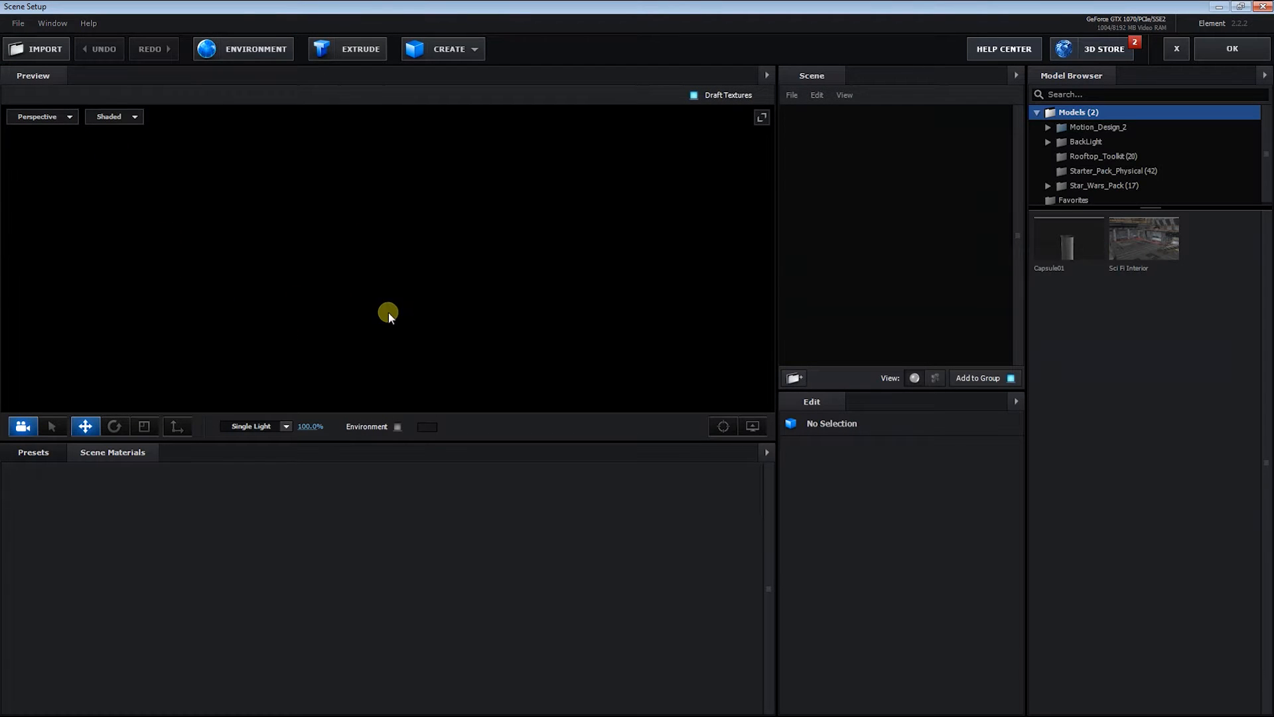
# Step: Load Sky_01 from the Sky_Maps_HDR_4K folder as the environment texture, accepting the size warning
pyautogui.click(426, 426)
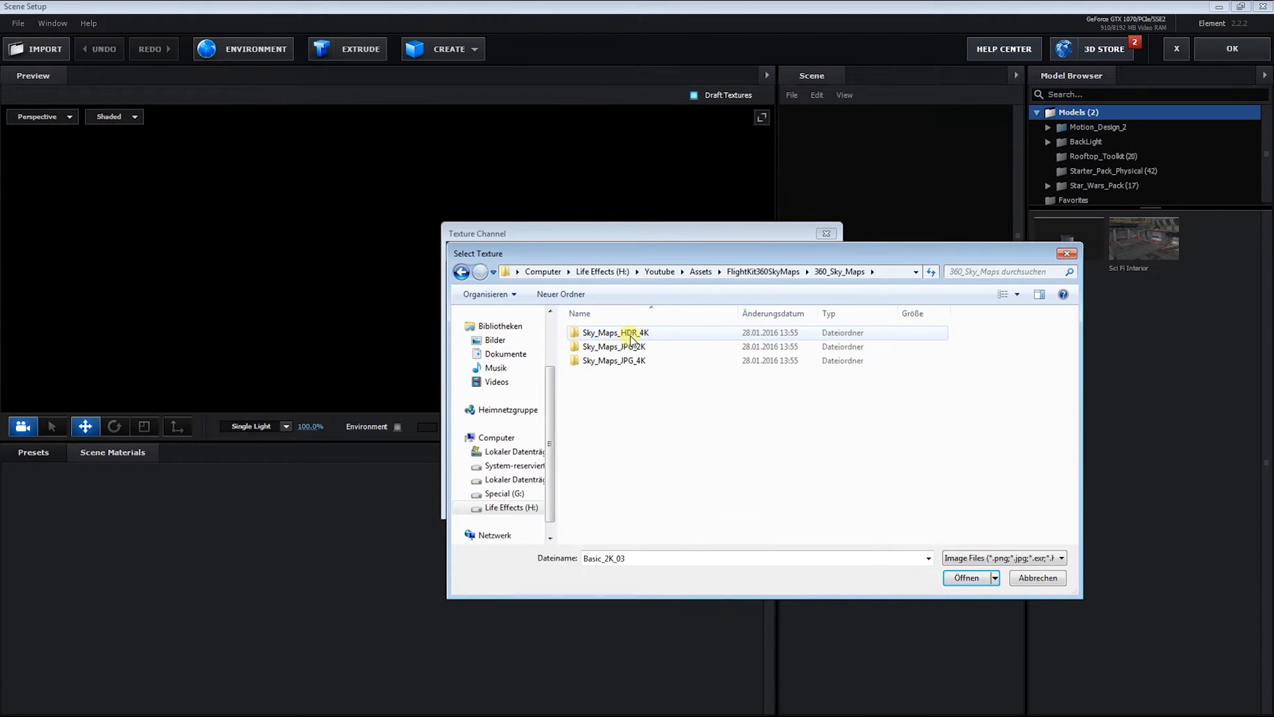
pyautogui.doubleClick(615, 332)
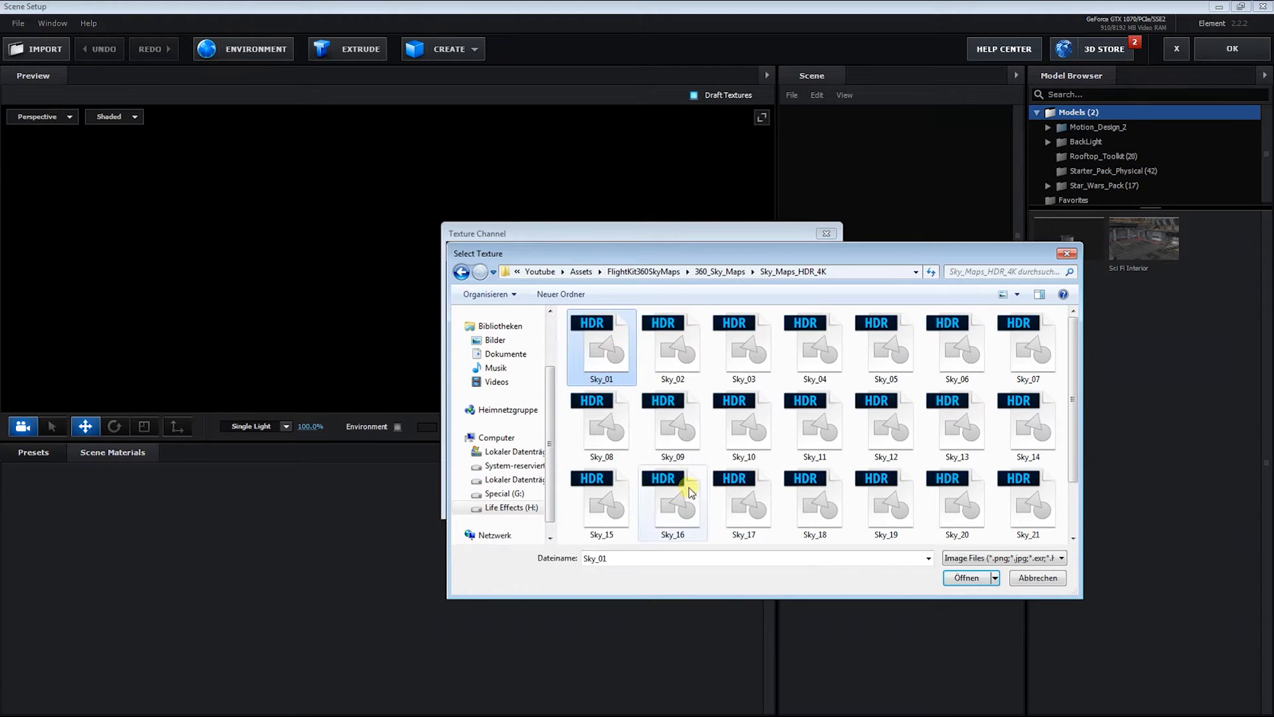
pyautogui.click(967, 577)
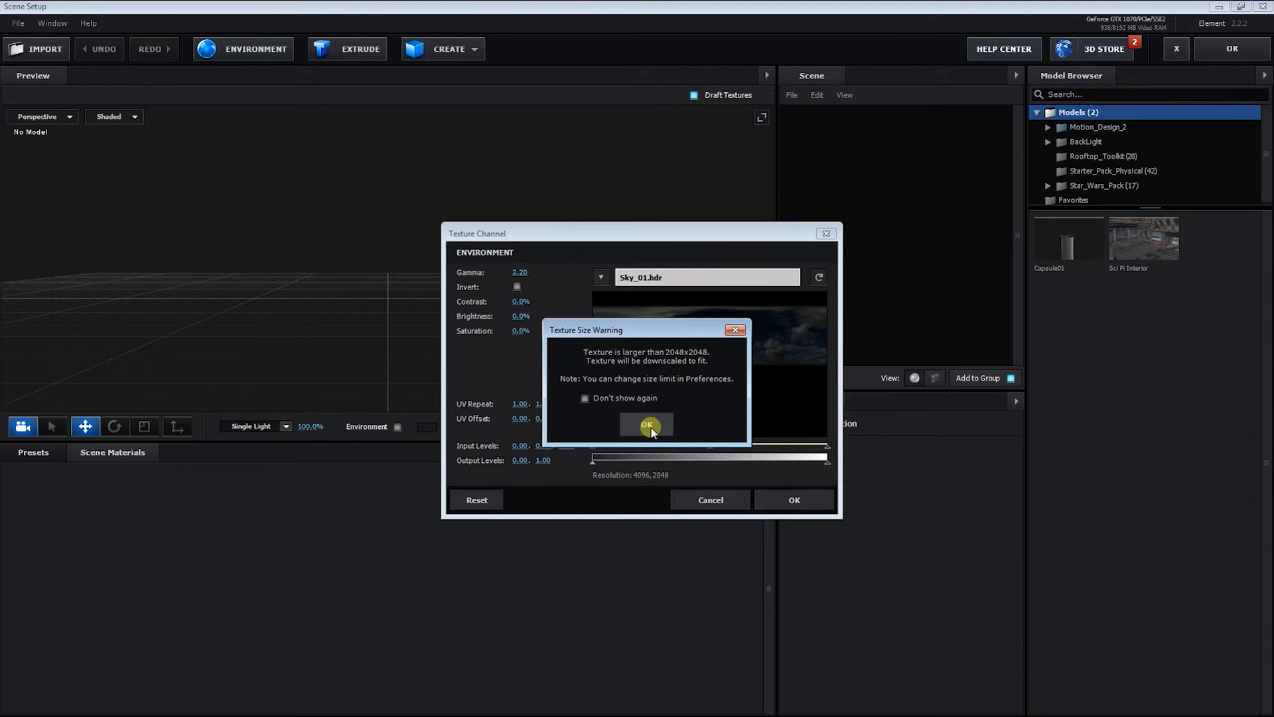
pyautogui.click(647, 425)
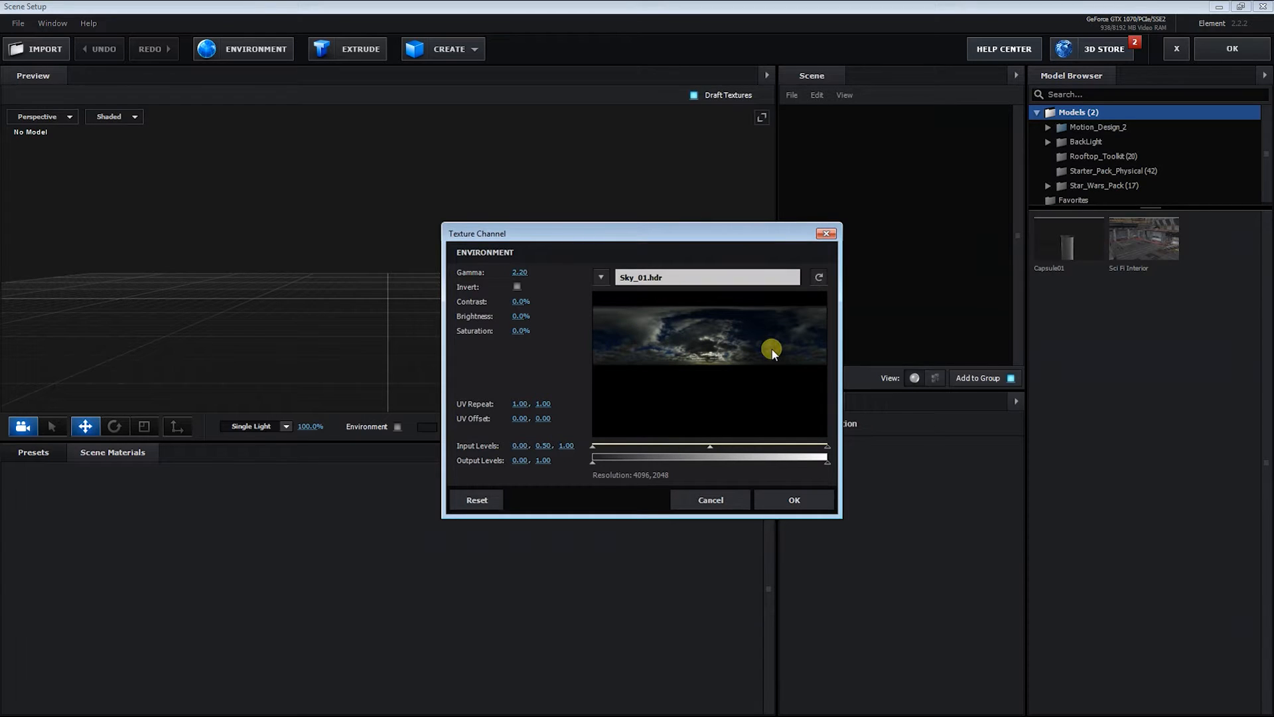
# Step: Accept the Sky_01 environment, inspect it around the horizon in the preview, and close Scene Setup
pyautogui.click(792, 499)
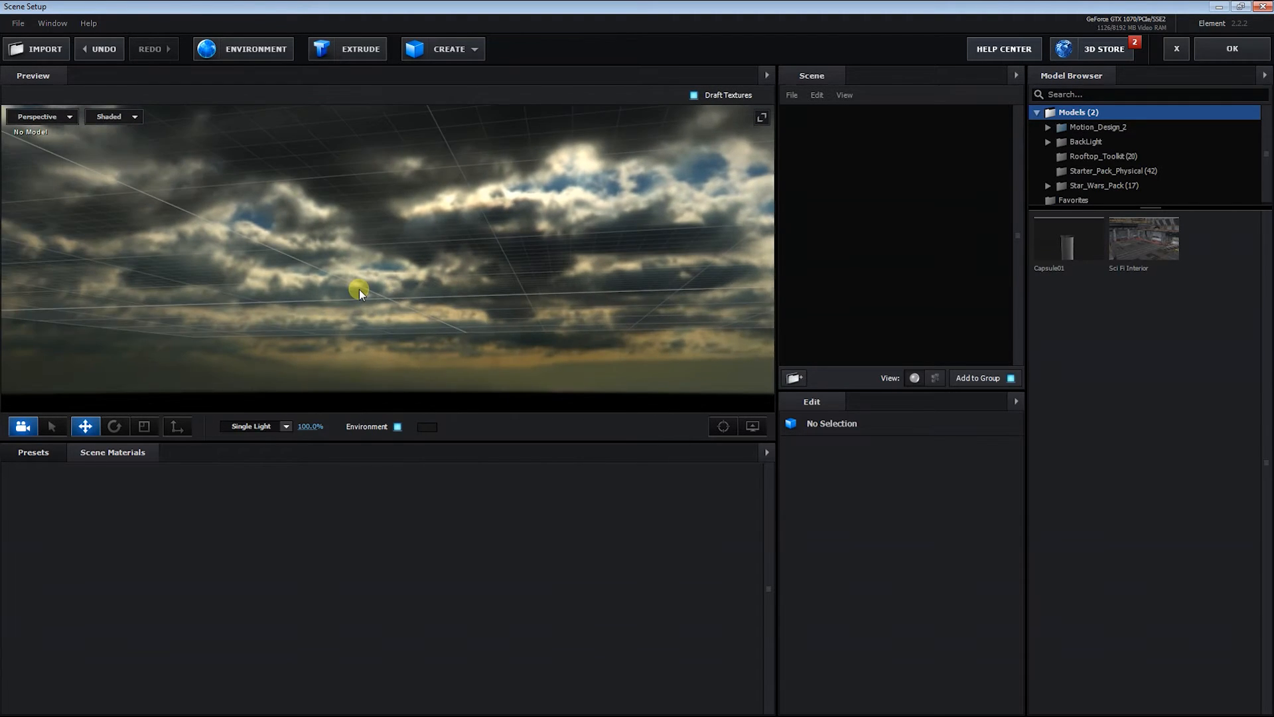
pyautogui.moveTo(360, 290); pyautogui.dragTo(465, 288)
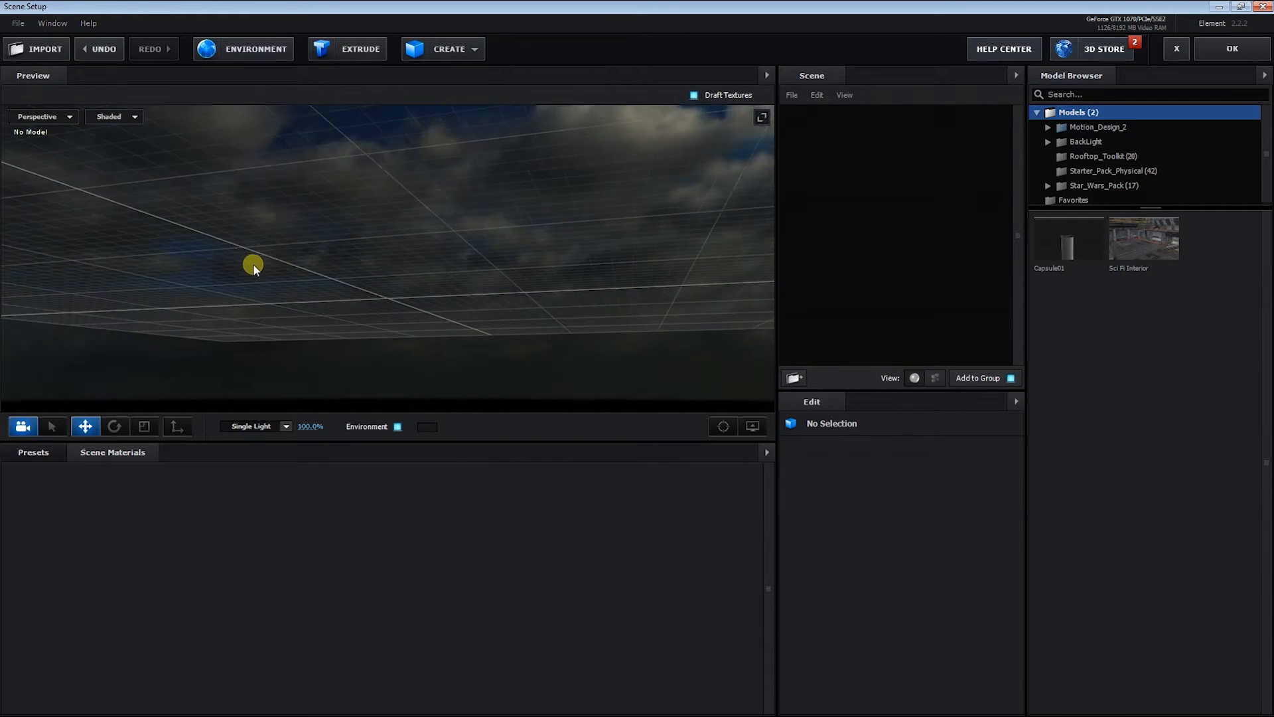
pyautogui.moveTo(253, 268); pyautogui.dragTo(285, 276)
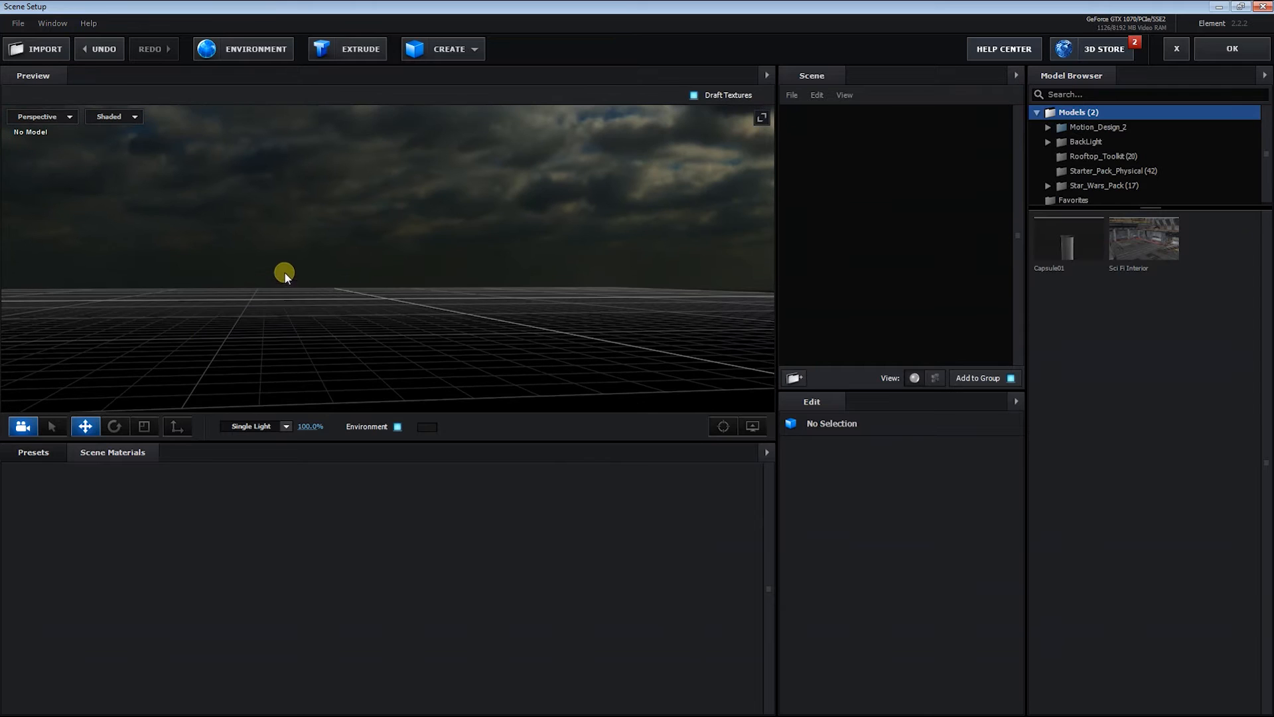
pyautogui.click(1230, 50)
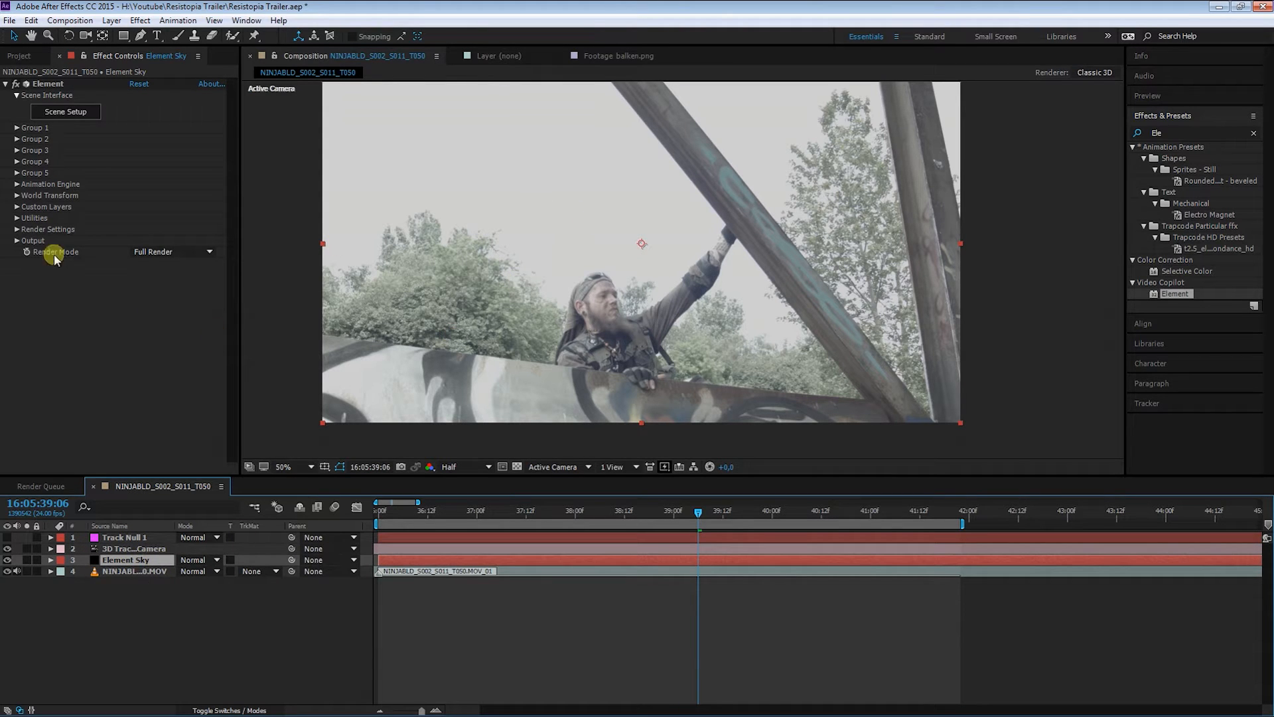
# Step: Enable Show in BG under Physical Environment and move the Element Sky layer beneath the footage
pyautogui.click(17, 228)
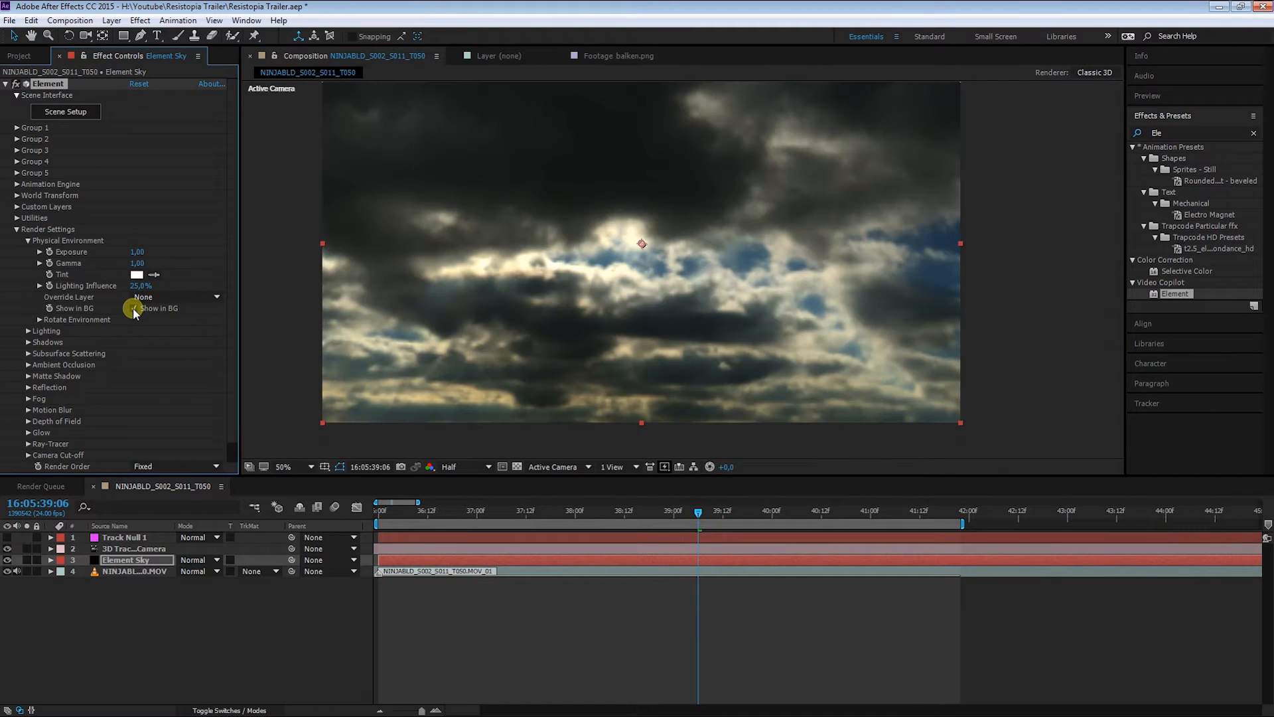
pyautogui.click(132, 308)
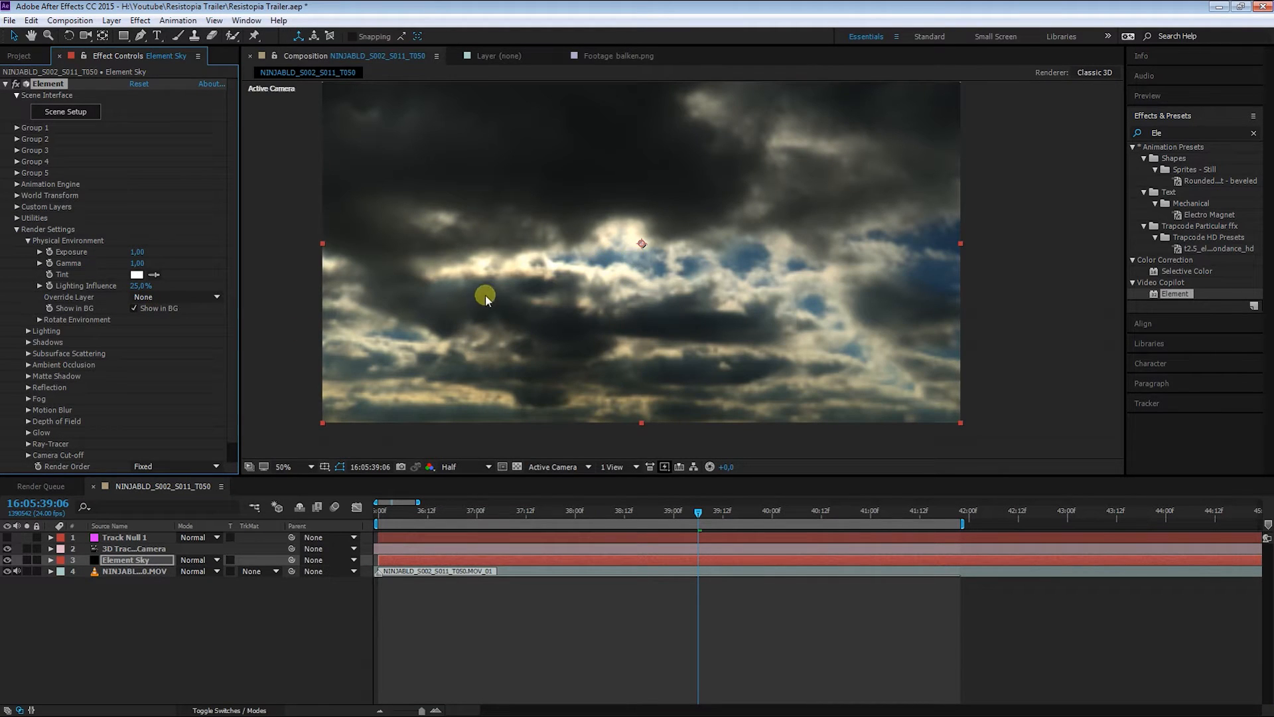
pyautogui.moveTo(485, 295); pyautogui.dragTo(484, 407)
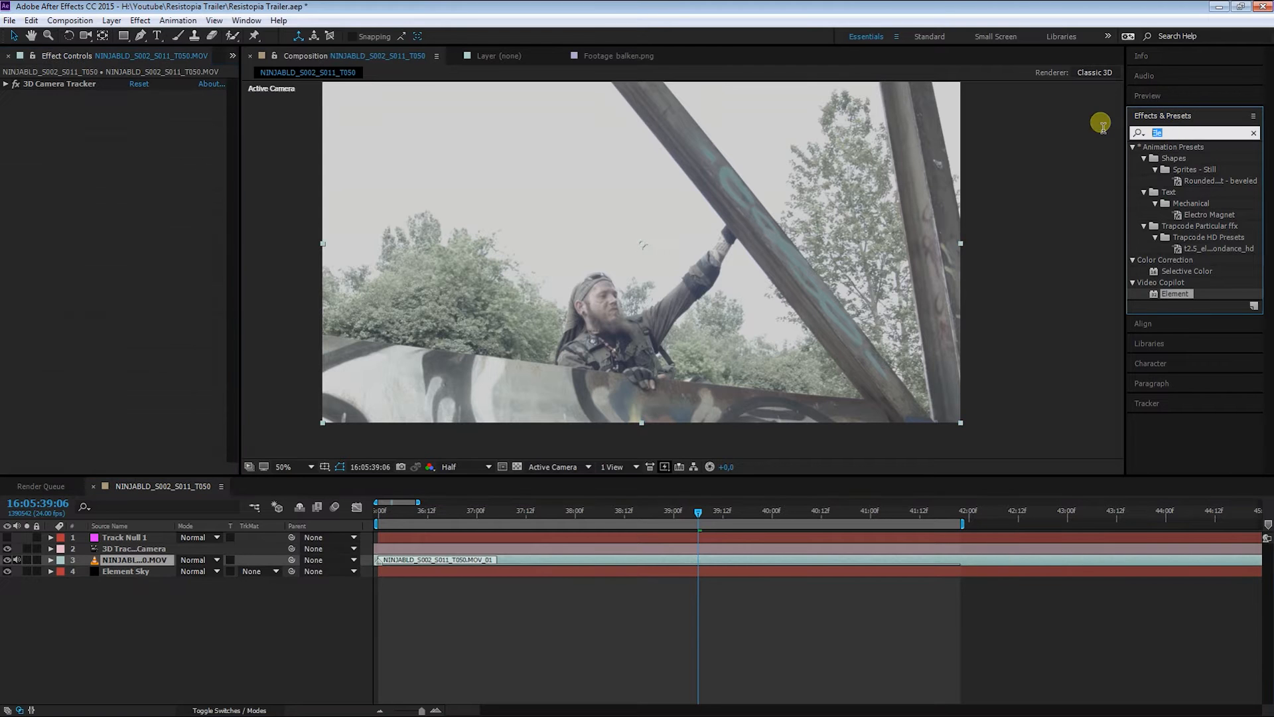
# Step: Apply Luma Key to the footage set to Key Out Brighter with threshold about 203
pyautogui.write('Luma')
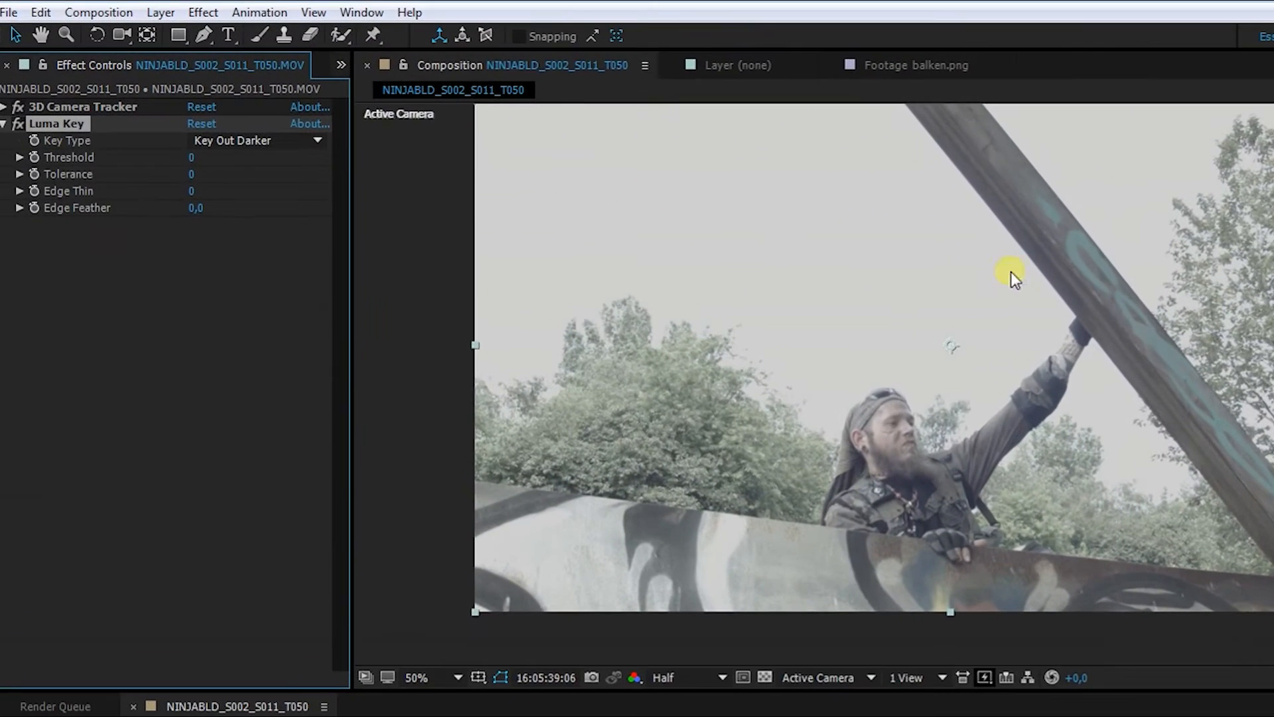
pyautogui.click(257, 139)
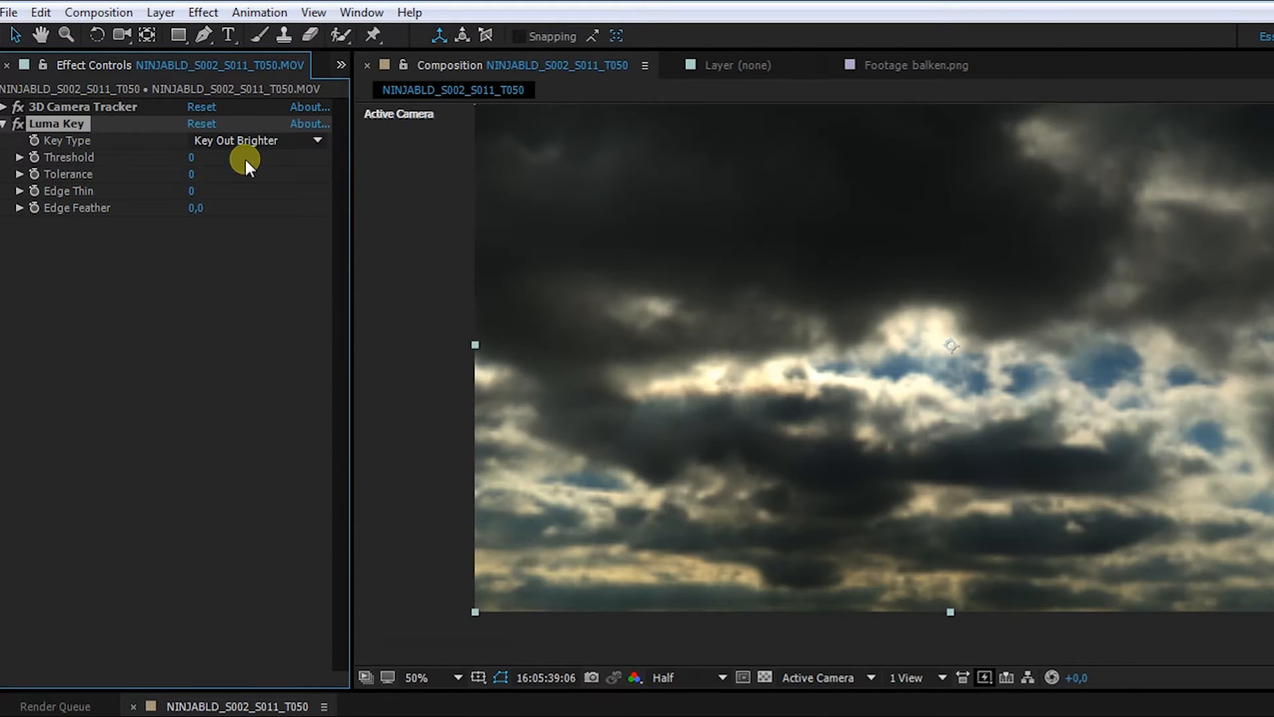
pyautogui.moveTo(191, 157); pyautogui.dragTo(236, 157)
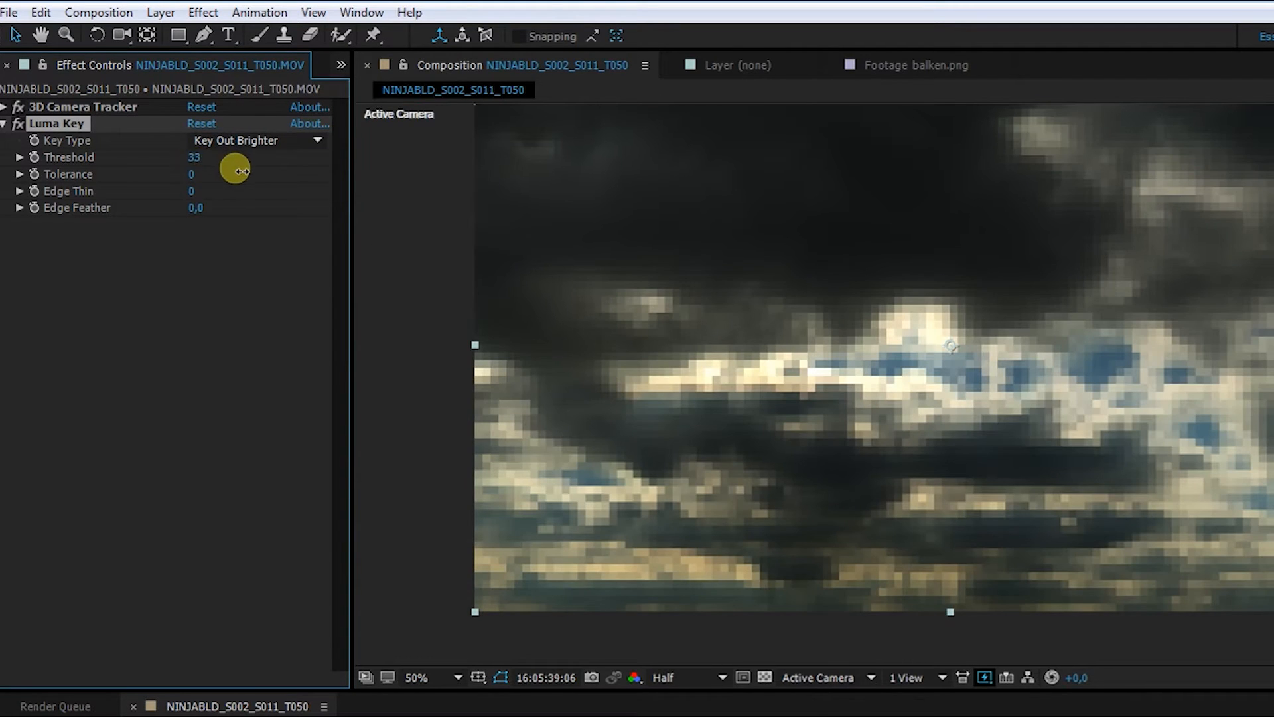
pyautogui.moveTo(236, 171); pyautogui.dragTo(345, 179)
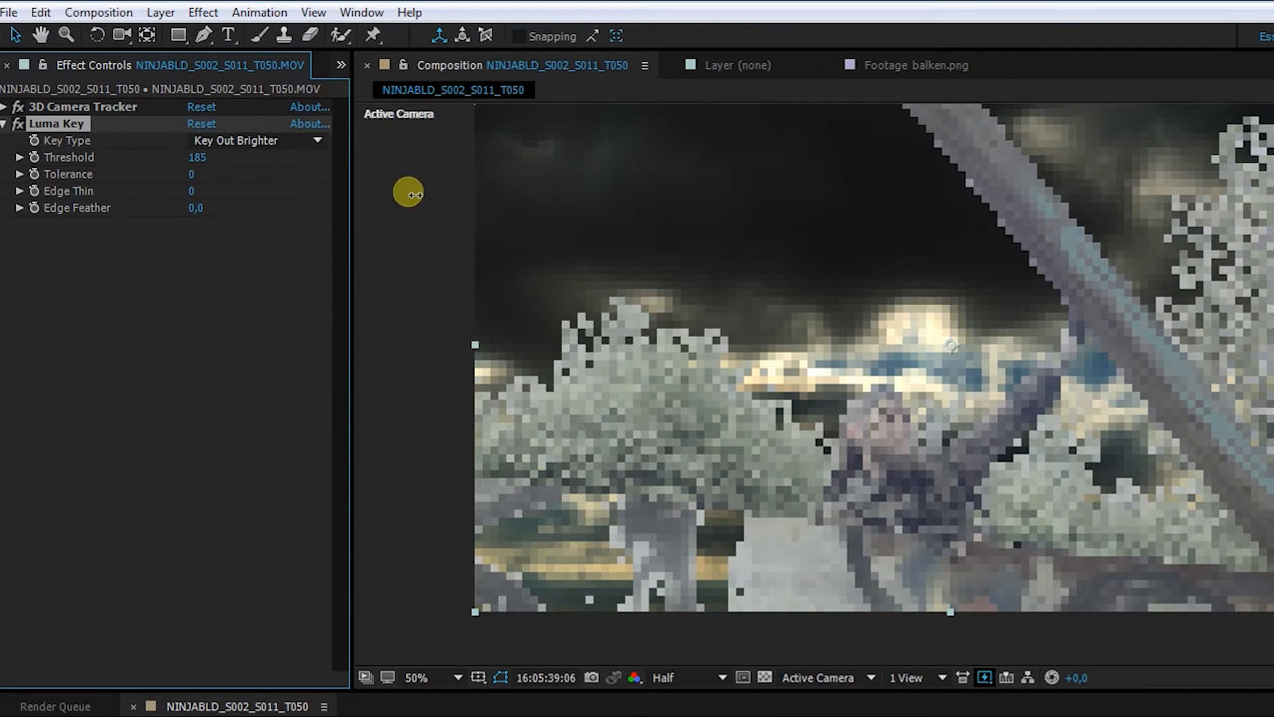
pyautogui.moveTo(409, 192); pyautogui.dragTo(198, 162)
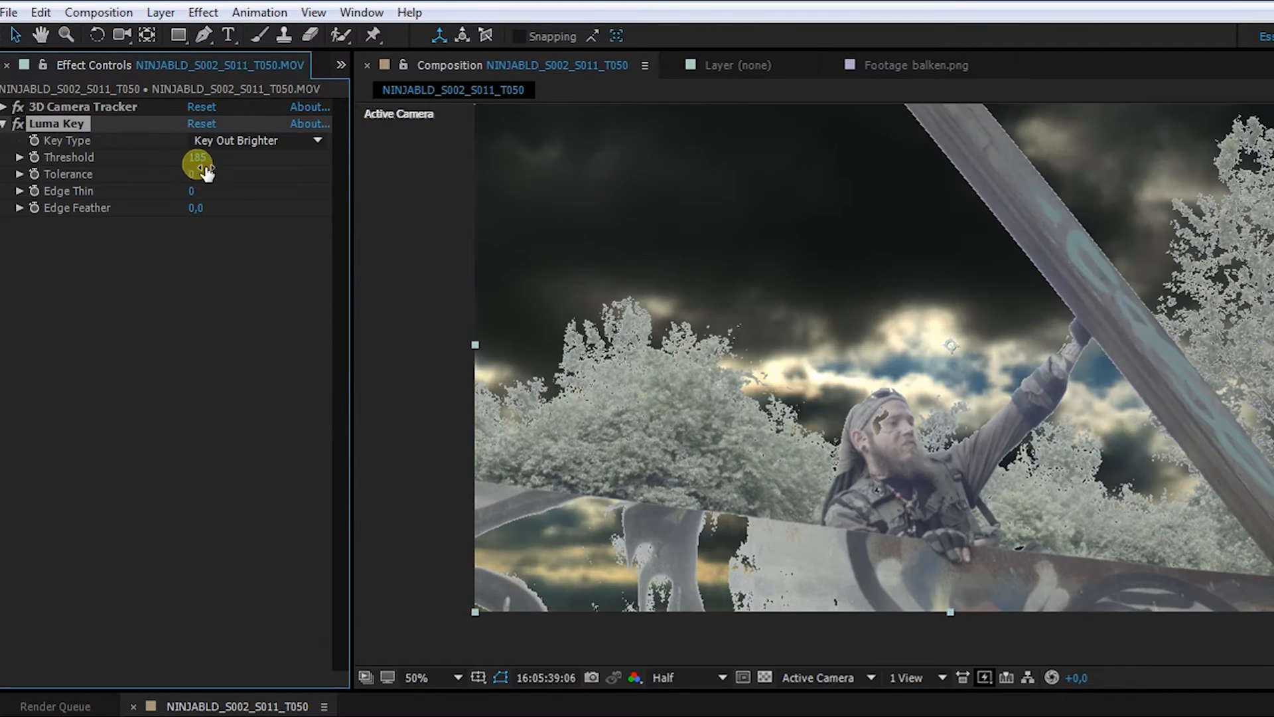
pyautogui.moveTo(198, 167); pyautogui.dragTo(229, 168)
pyautogui.write('c')
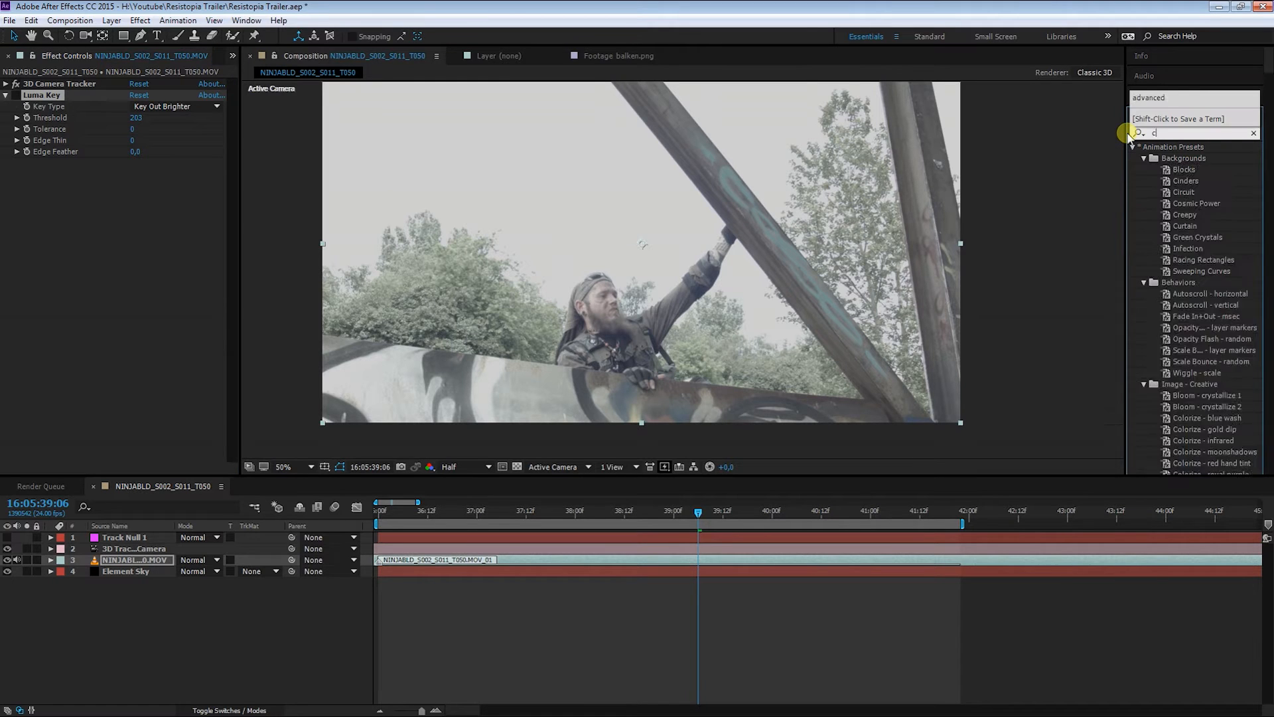
# Step: Apply Curves to the footage and bend it into an S-shape for more contrast
pyautogui.write('urves')
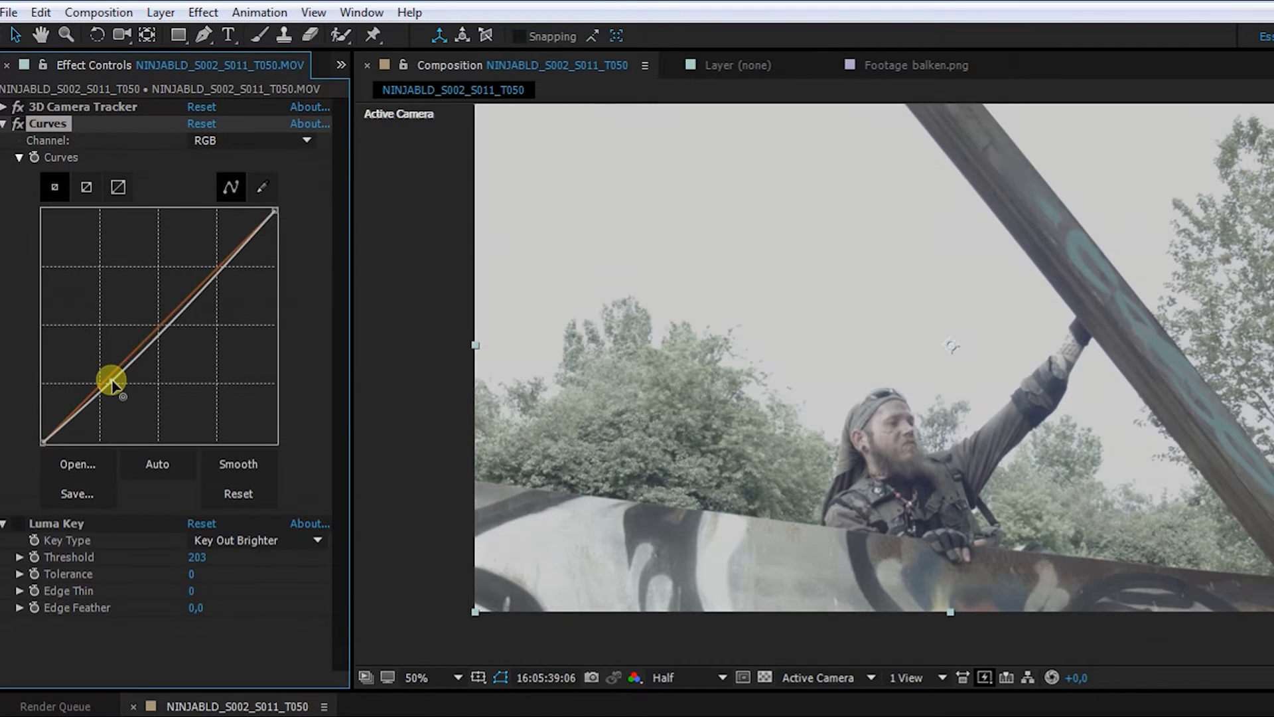
pyautogui.moveTo(114, 382); pyautogui.dragTo(207, 268)
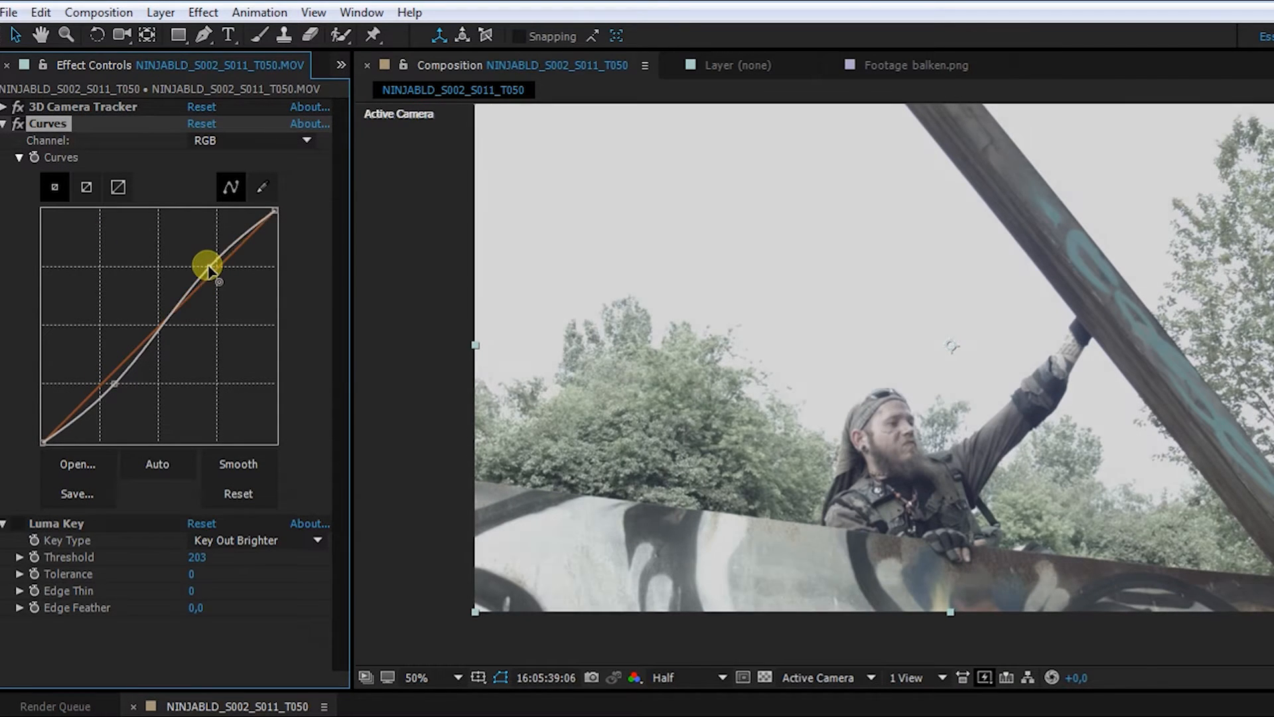
pyautogui.moveTo(207, 268); pyautogui.dragTo(110, 382)
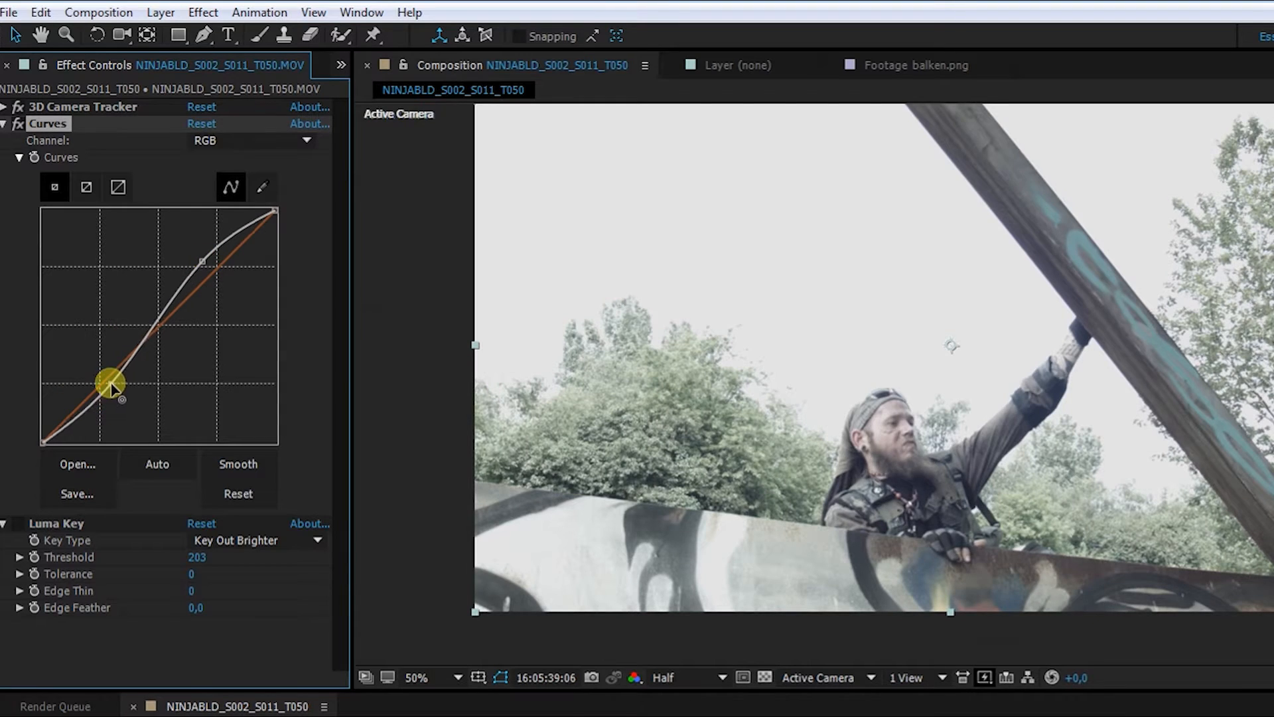
pyautogui.moveTo(111, 383); pyautogui.dragTo(122, 394)
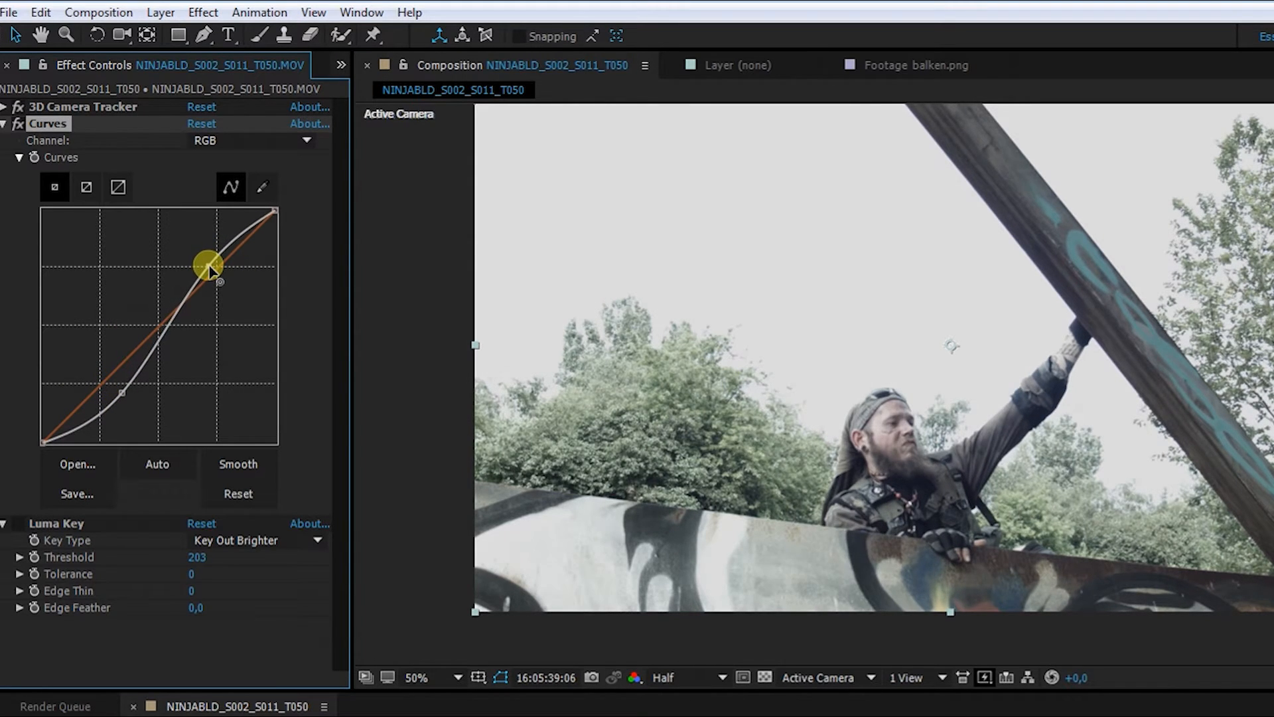
pyautogui.moveTo(209, 268); pyautogui.dragTo(134, 395)
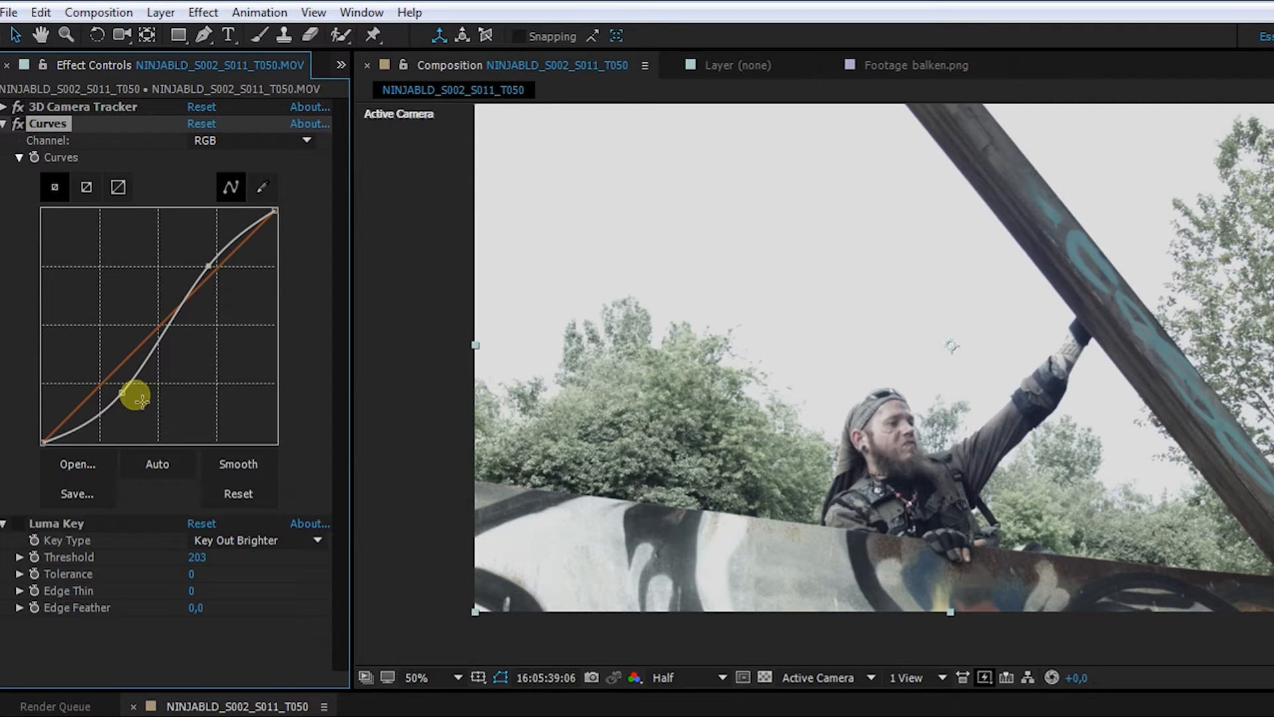
pyautogui.moveTo(134, 395); pyautogui.dragTo(118, 390)
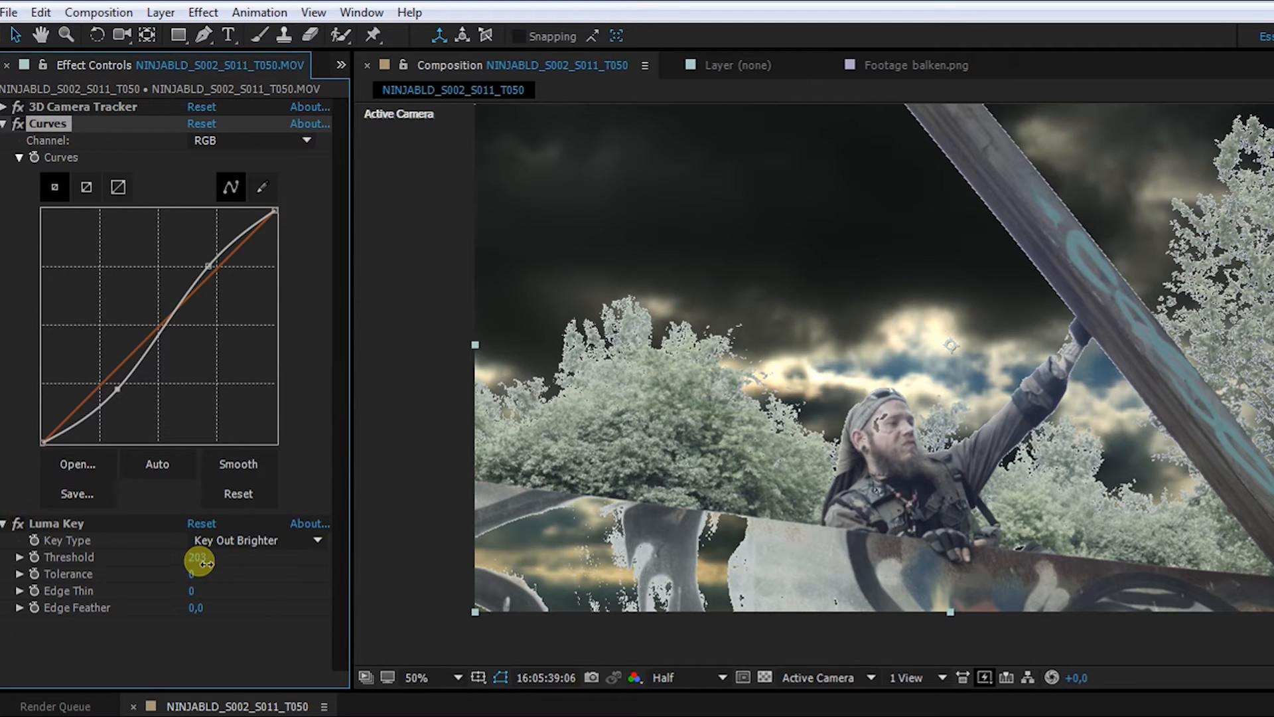
# Step: Raise the Luma Key threshold to about 219 so the sky keys out
pyautogui.moveTo(199, 562); pyautogui.dragTo(203, 562)
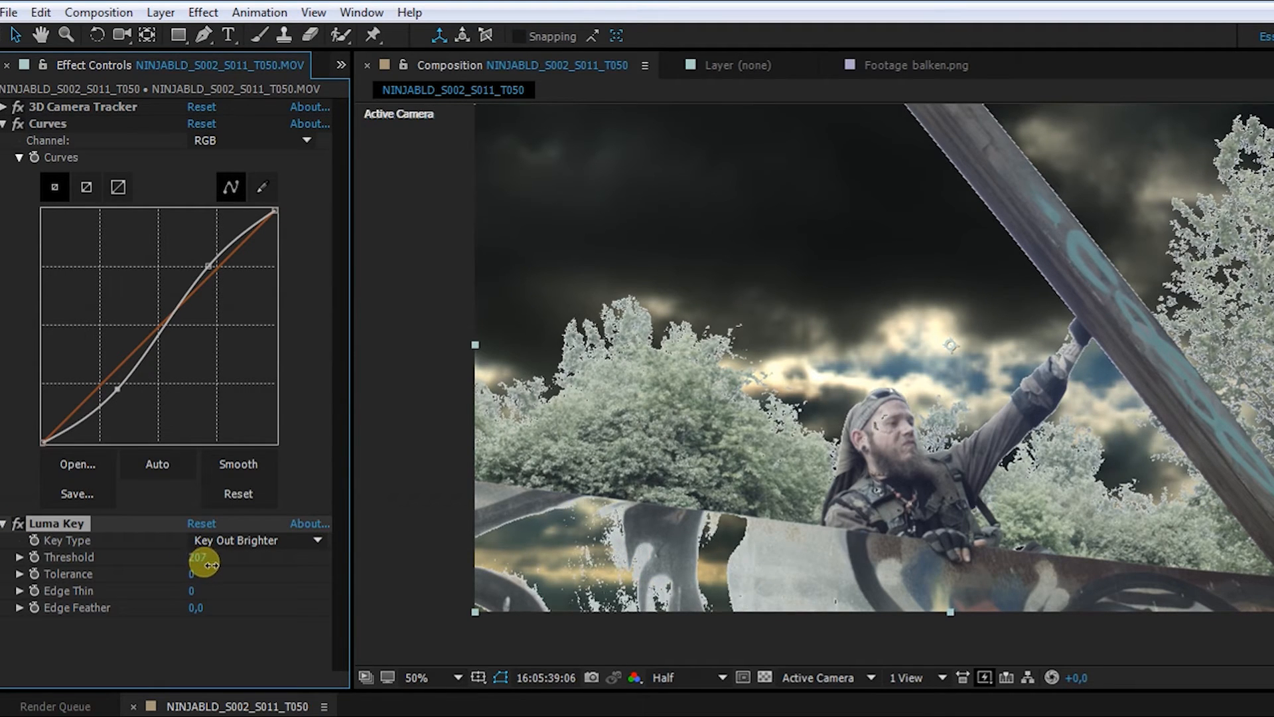
pyautogui.moveTo(203, 567); pyautogui.dragTo(225, 566)
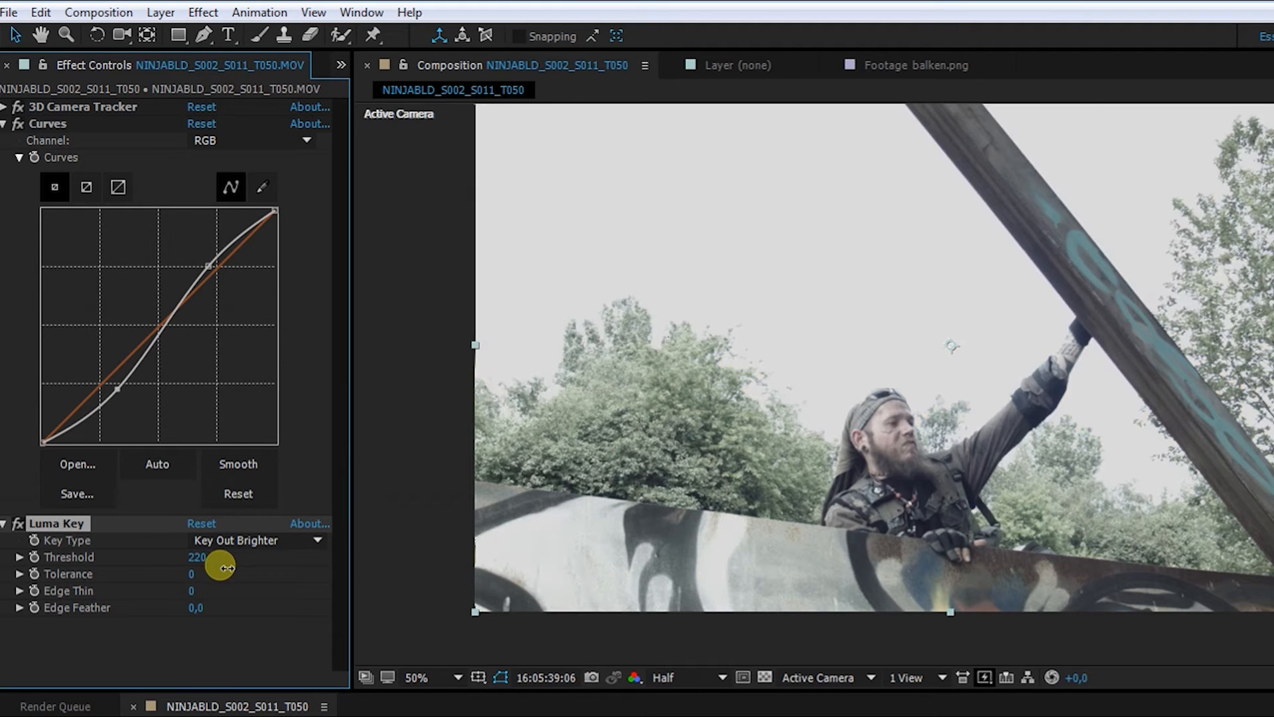
pyautogui.moveTo(227, 567); pyautogui.dragTo(222, 566)
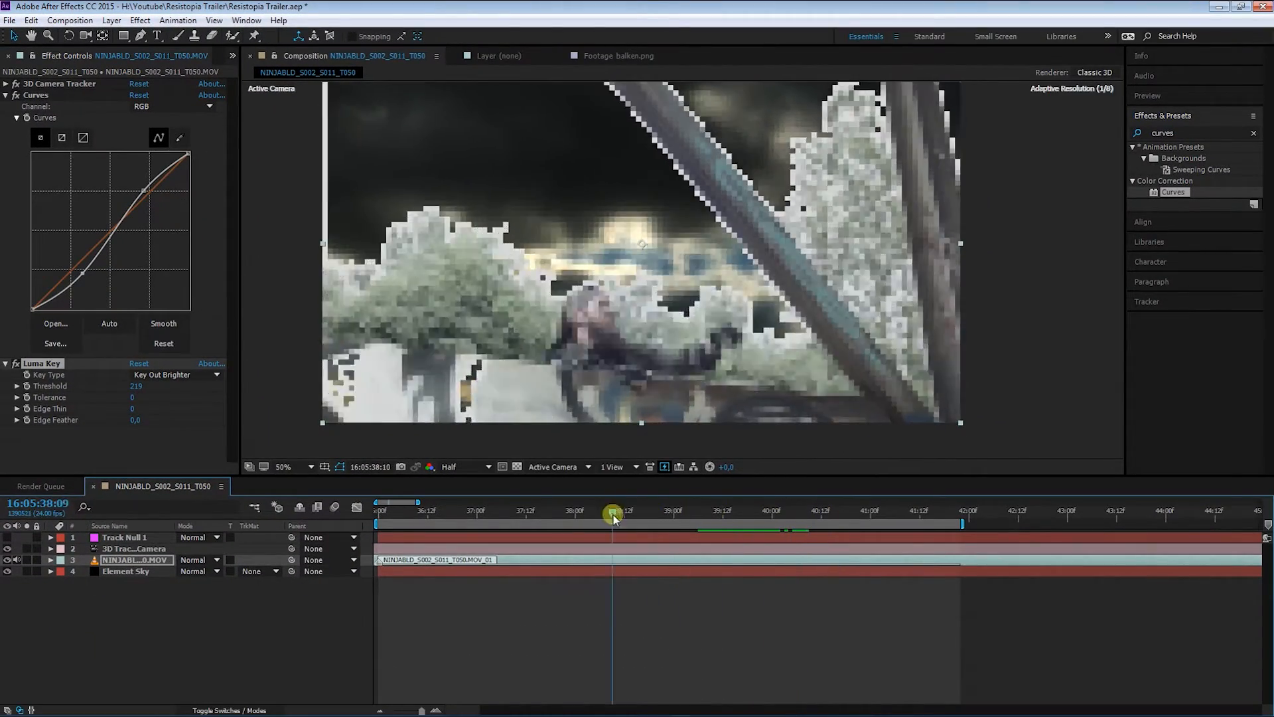
pyautogui.moveTo(613, 516); pyautogui.dragTo(476, 584)
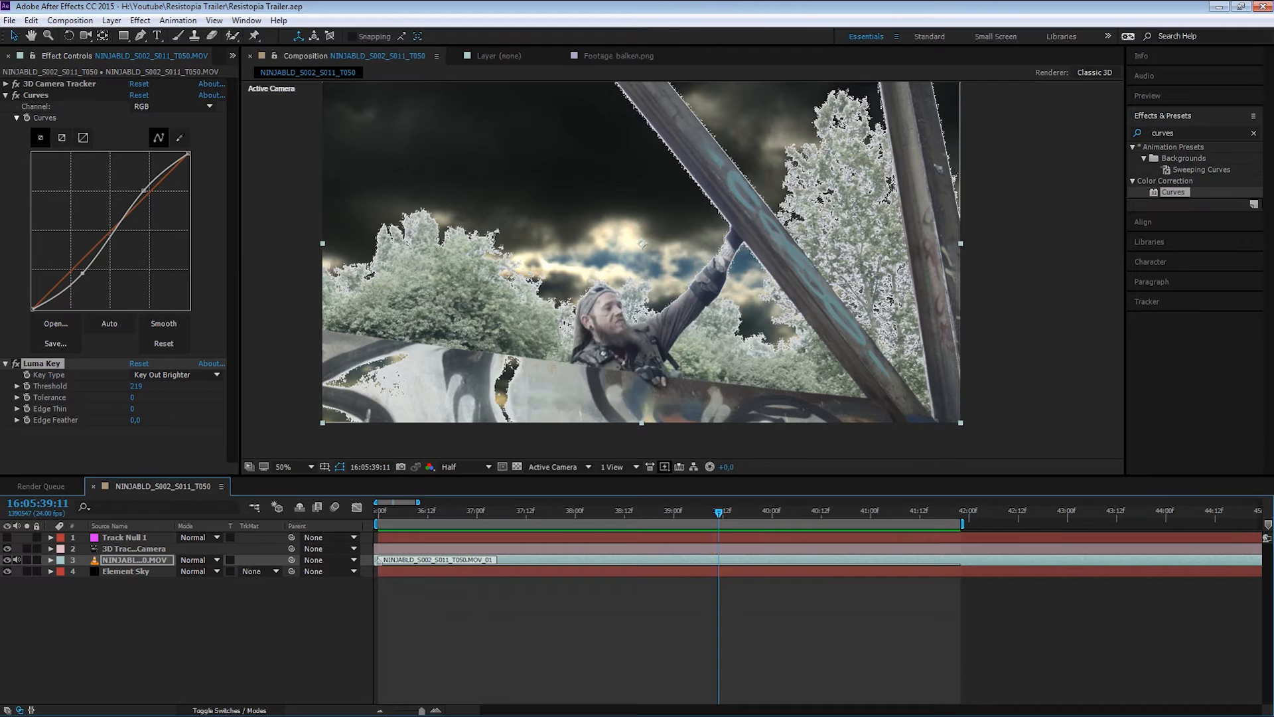
pyautogui.moveTo(718, 503); pyautogui.dragTo(378, 514)
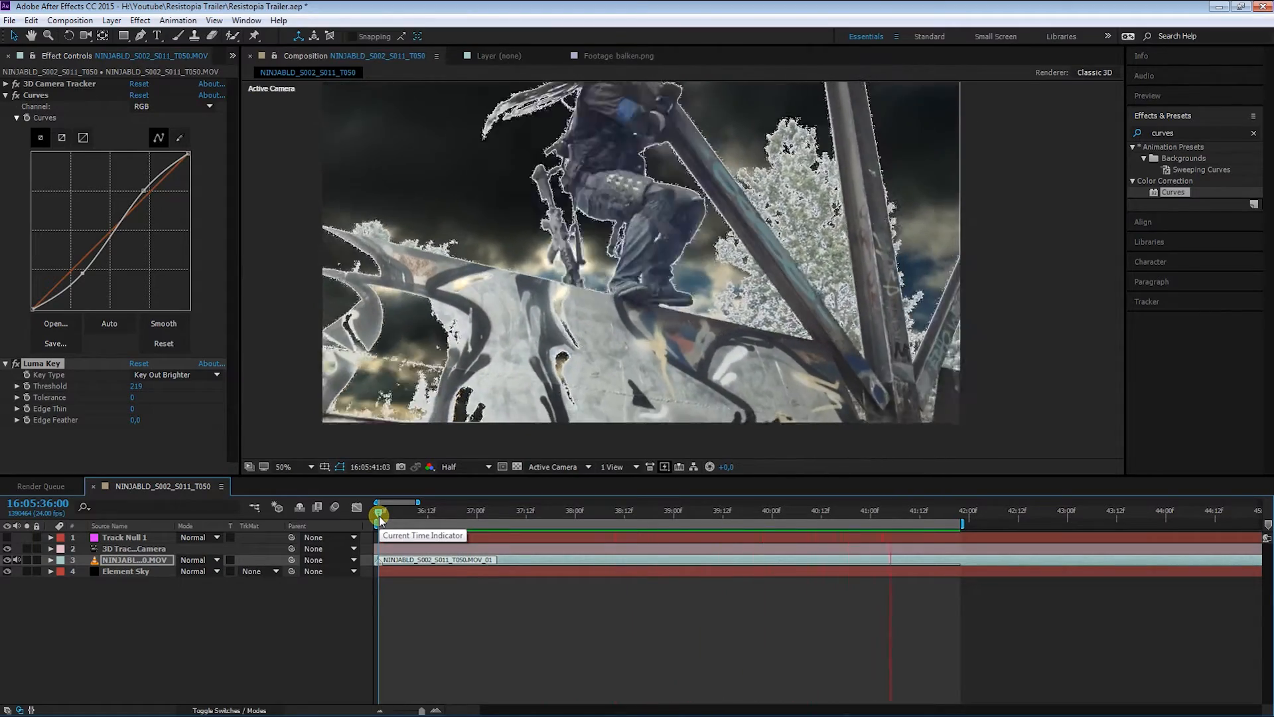
pyautogui.moveTo(380, 516); pyautogui.dragTo(612, 539)
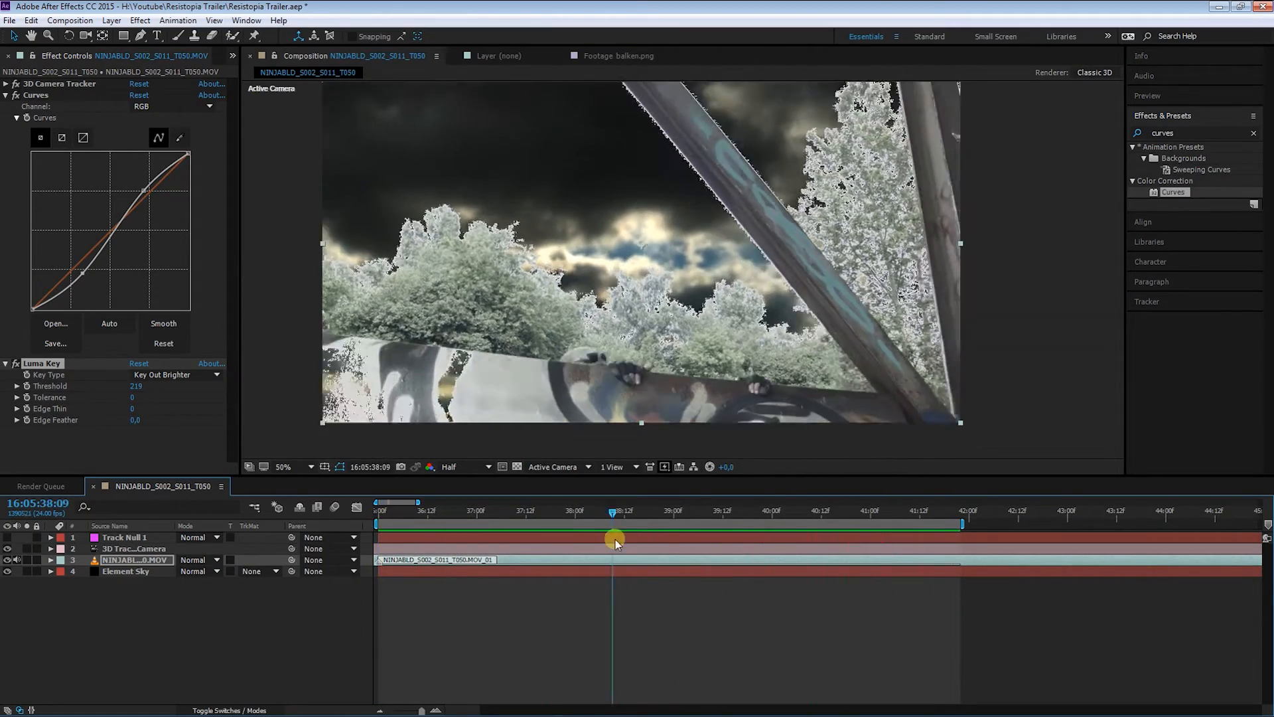
pyautogui.moveTo(613, 509); pyautogui.dragTo(669, 510)
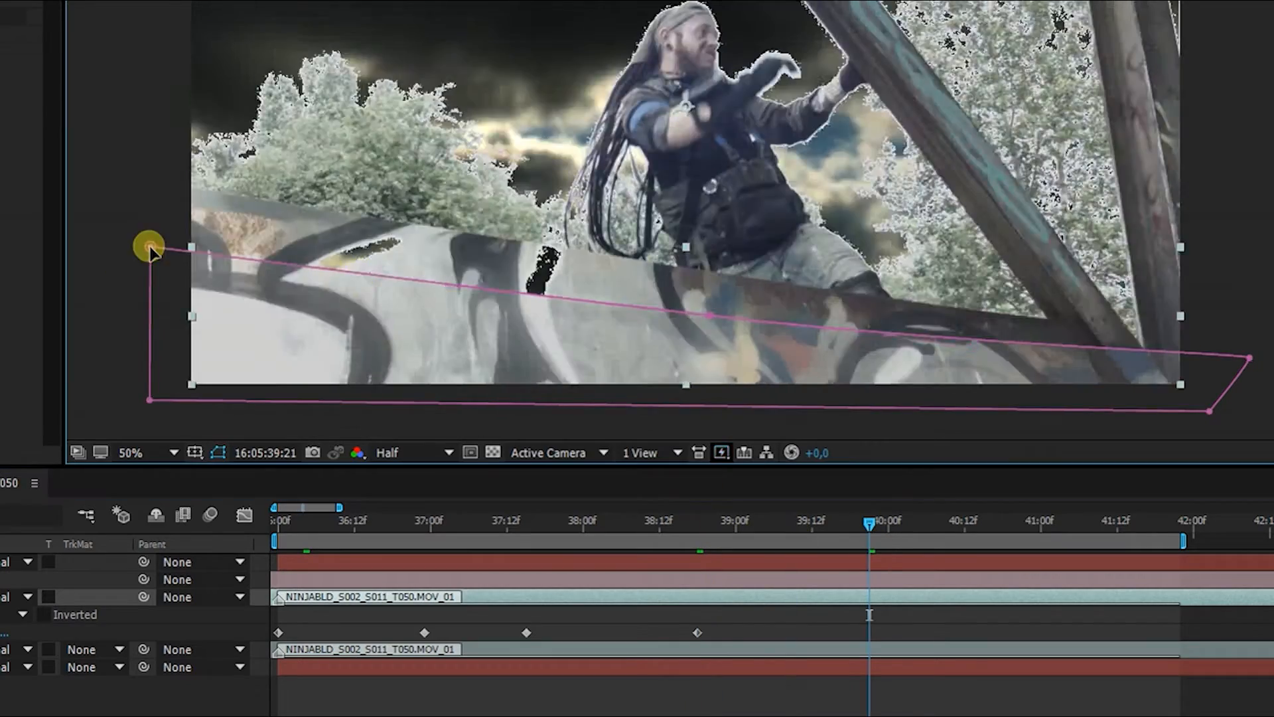
# Step: Adjust the wall mask corners and reshape its top edge on a later frame to keyframe the path
pyautogui.moveTo(150, 249); pyautogui.dragTo(156, 172)
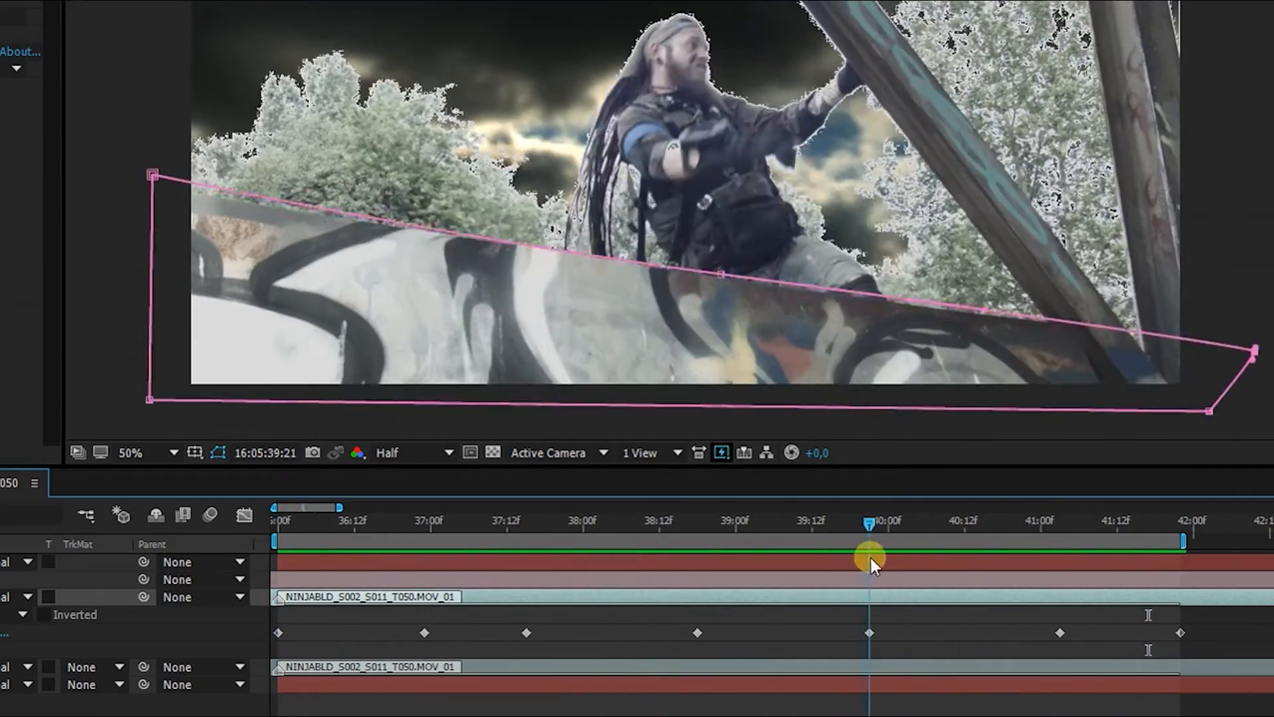
pyautogui.moveTo(868, 540); pyautogui.dragTo(945, 540)
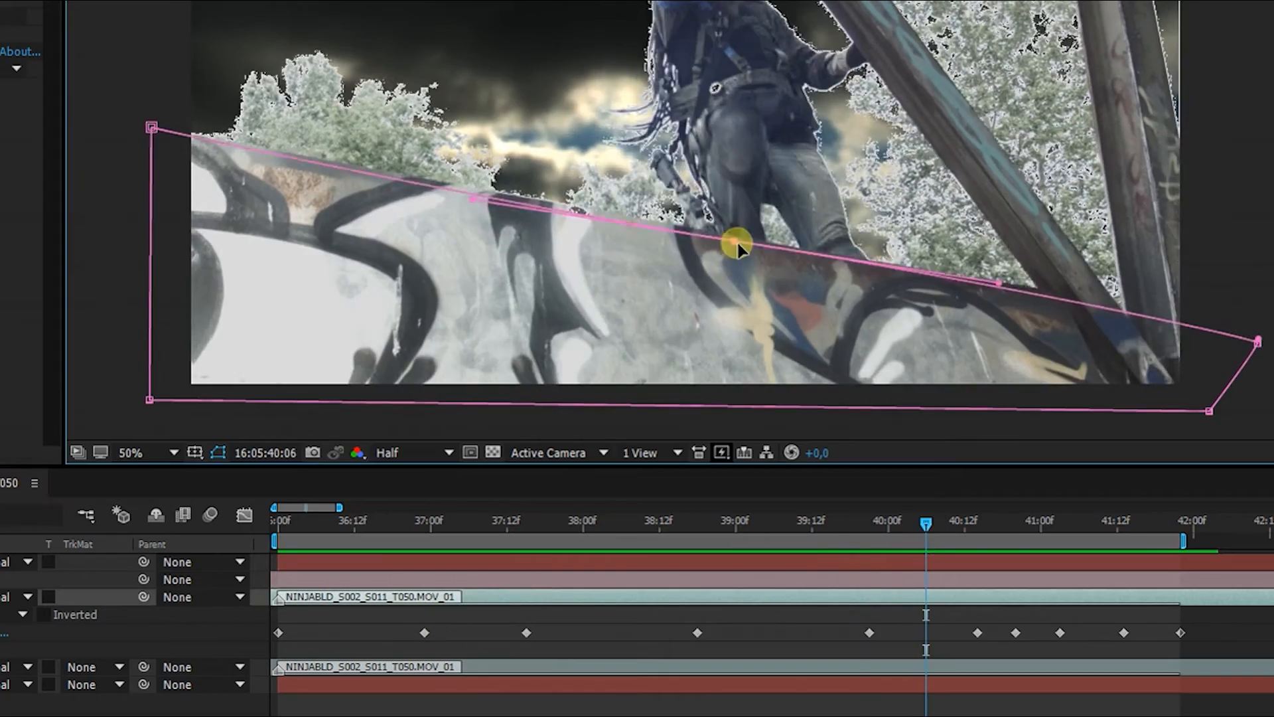
pyautogui.click(969, 523)
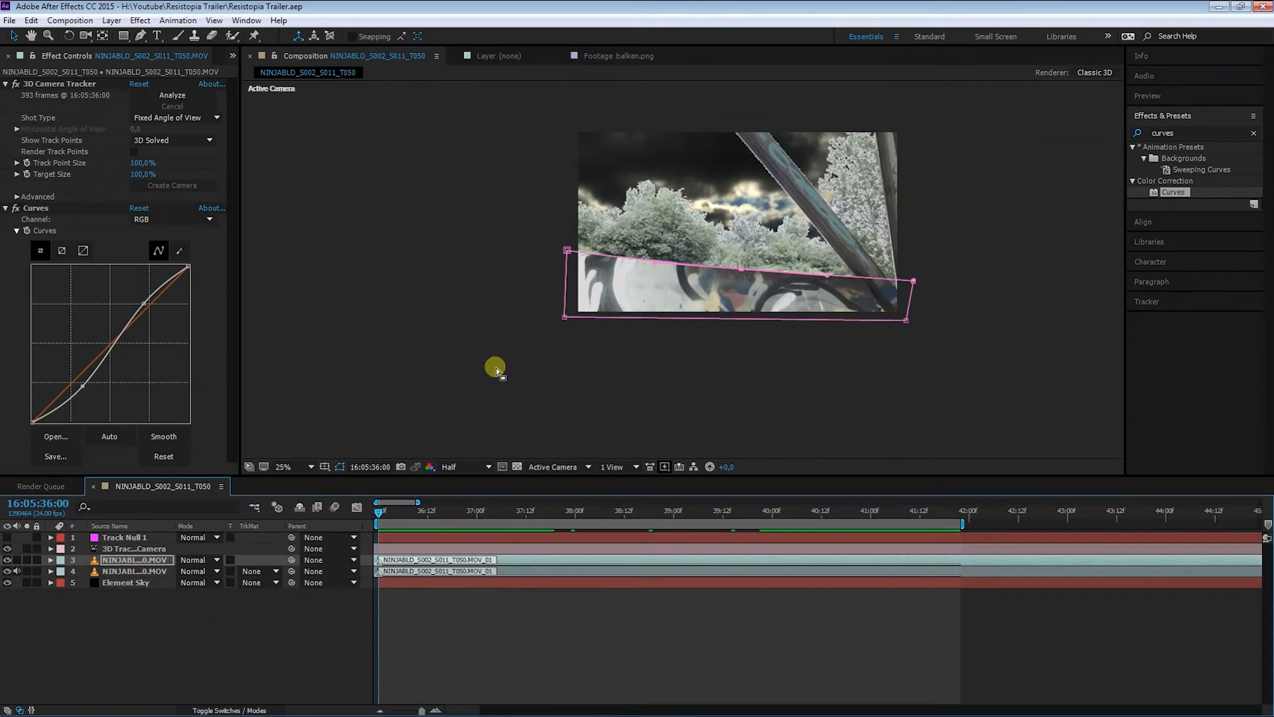
# Step: Set the Element Sky environment exposure to about 0.81 and gamma to 0.32, then preview the shot
pyautogui.click(284, 466)
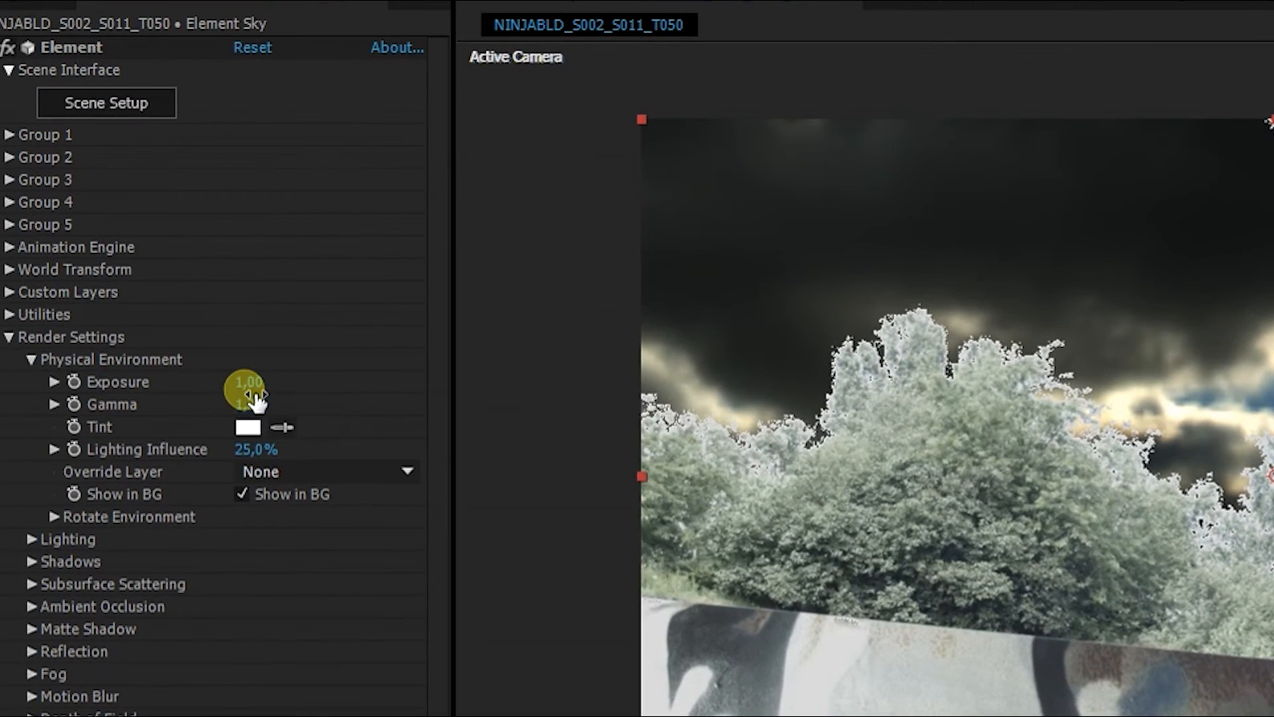
pyautogui.moveTo(248, 389); pyautogui.dragTo(236, 406)
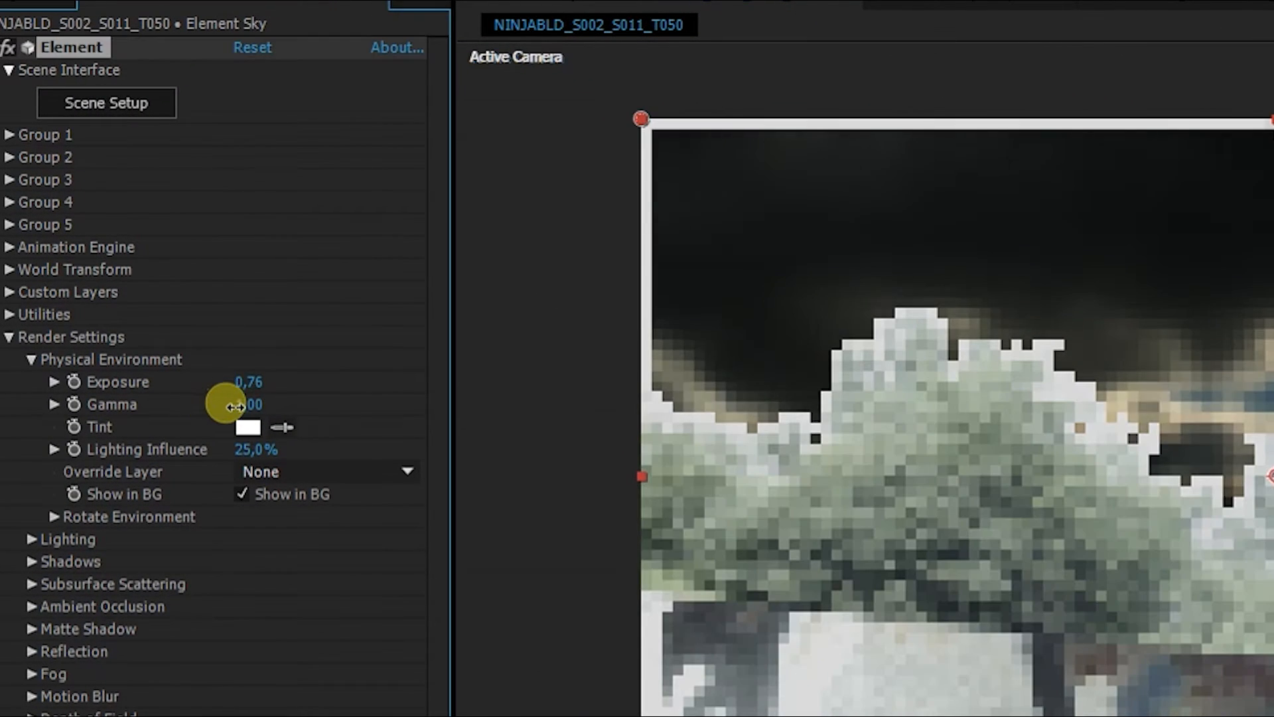
pyautogui.moveTo(231, 406); pyautogui.dragTo(269, 423)
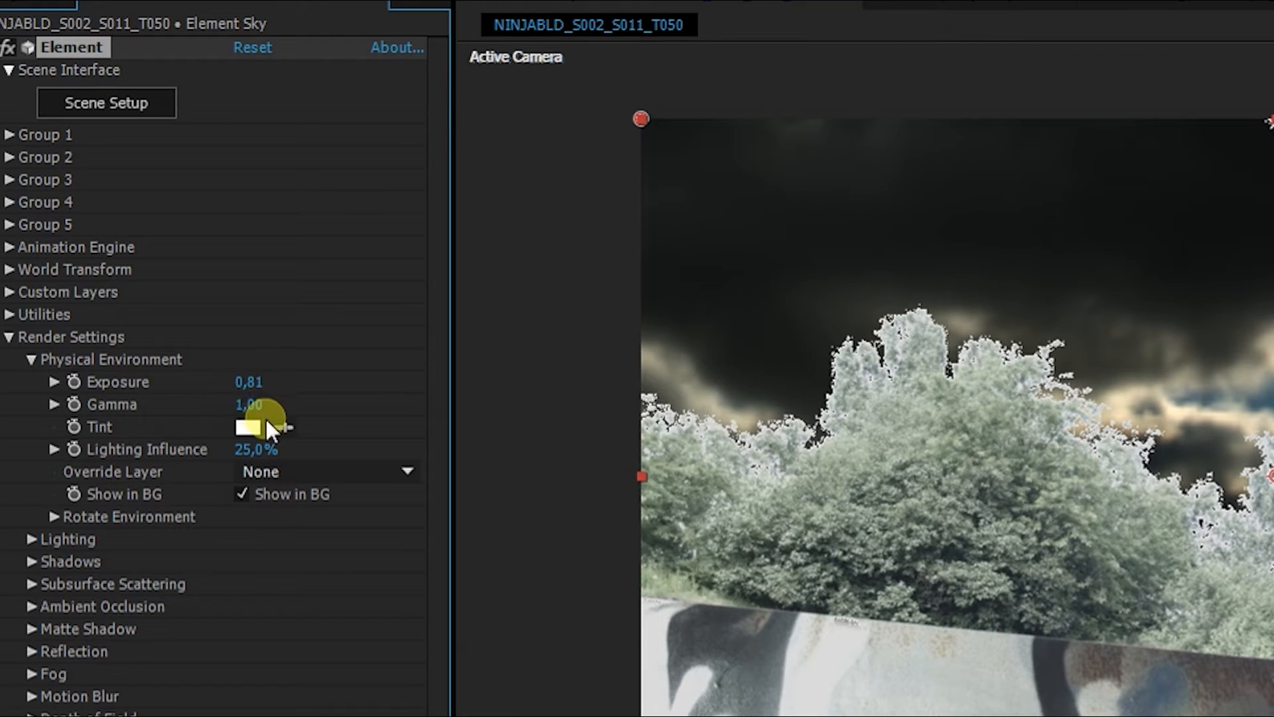
pyautogui.moveTo(268, 414); pyautogui.dragTo(227, 421)
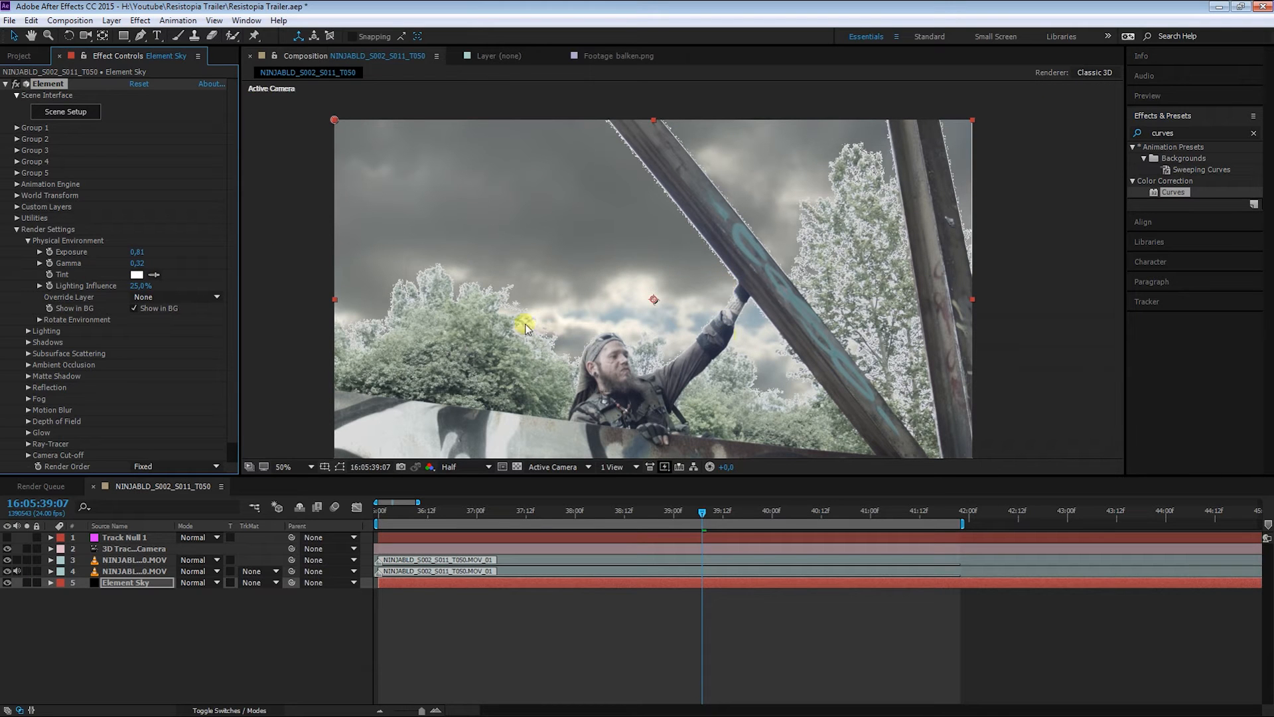
pyautogui.moveTo(699, 502); pyautogui.dragTo(382, 496)
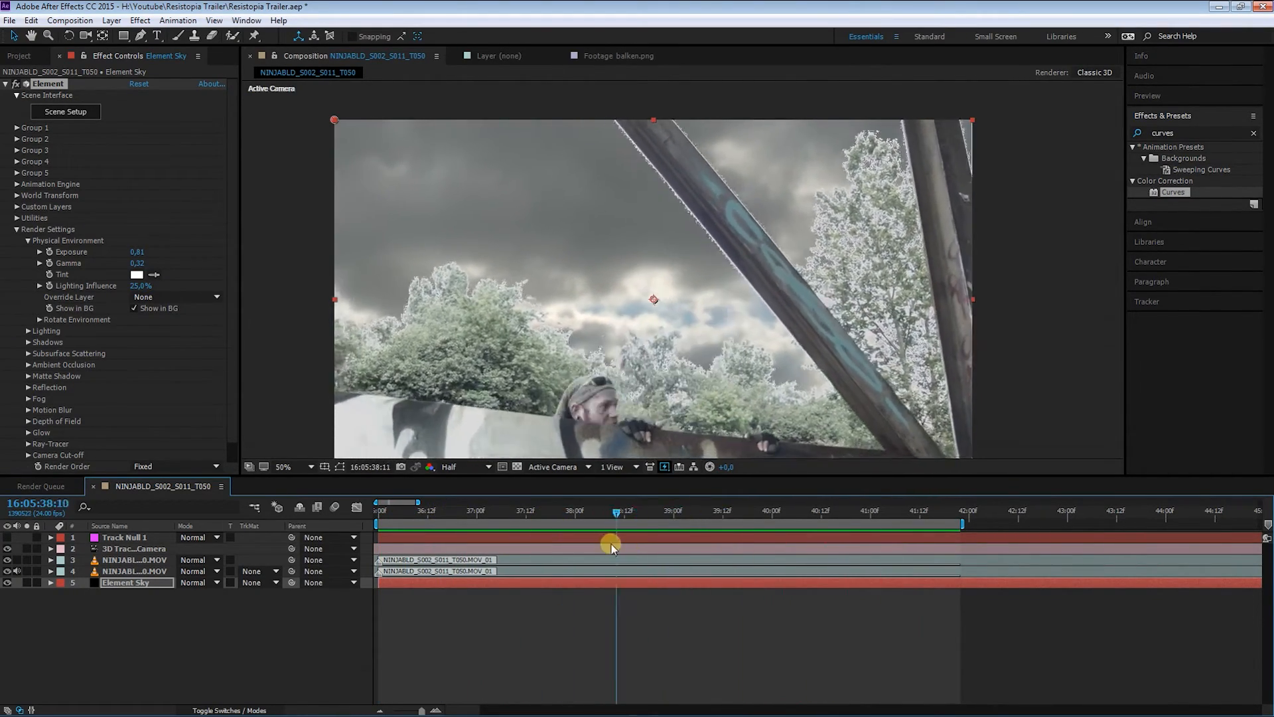
pyautogui.moveTo(616, 510); pyautogui.dragTo(587, 510)
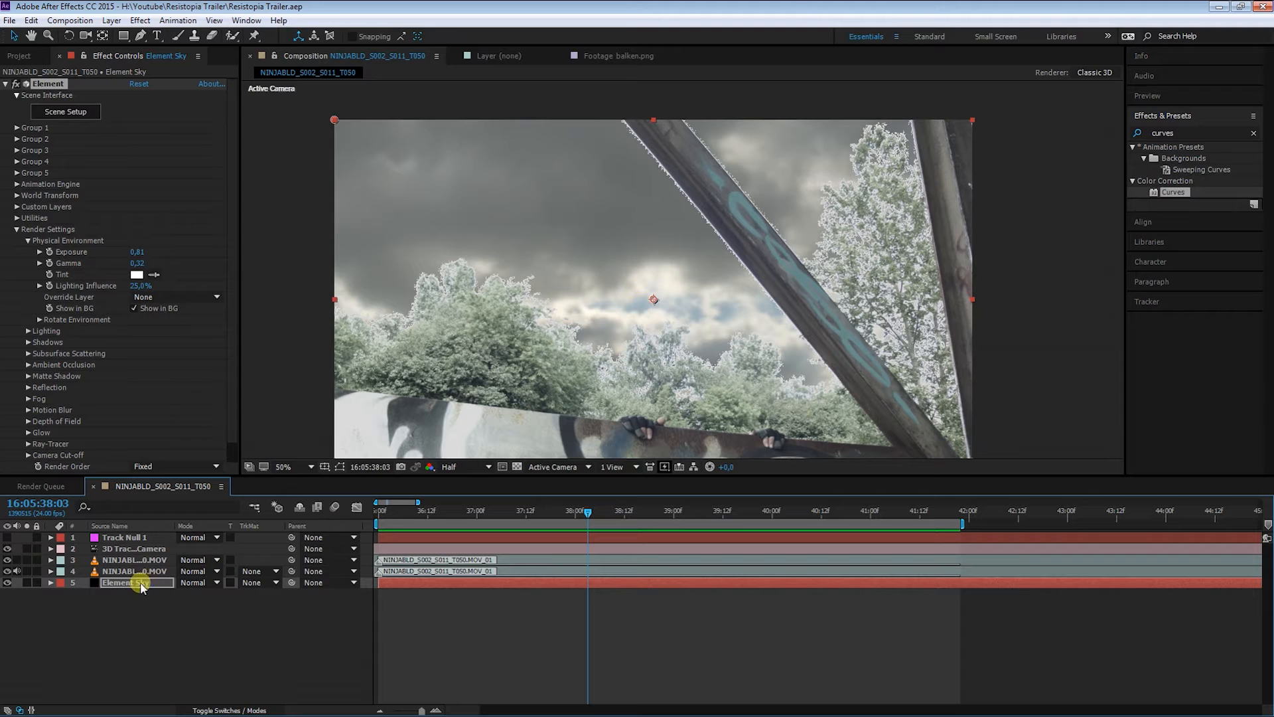
# Step: Set the sky's X Rotation to 4° and keyframe Y Rotation across the shot so the clouds drift
pyautogui.click(39, 320)
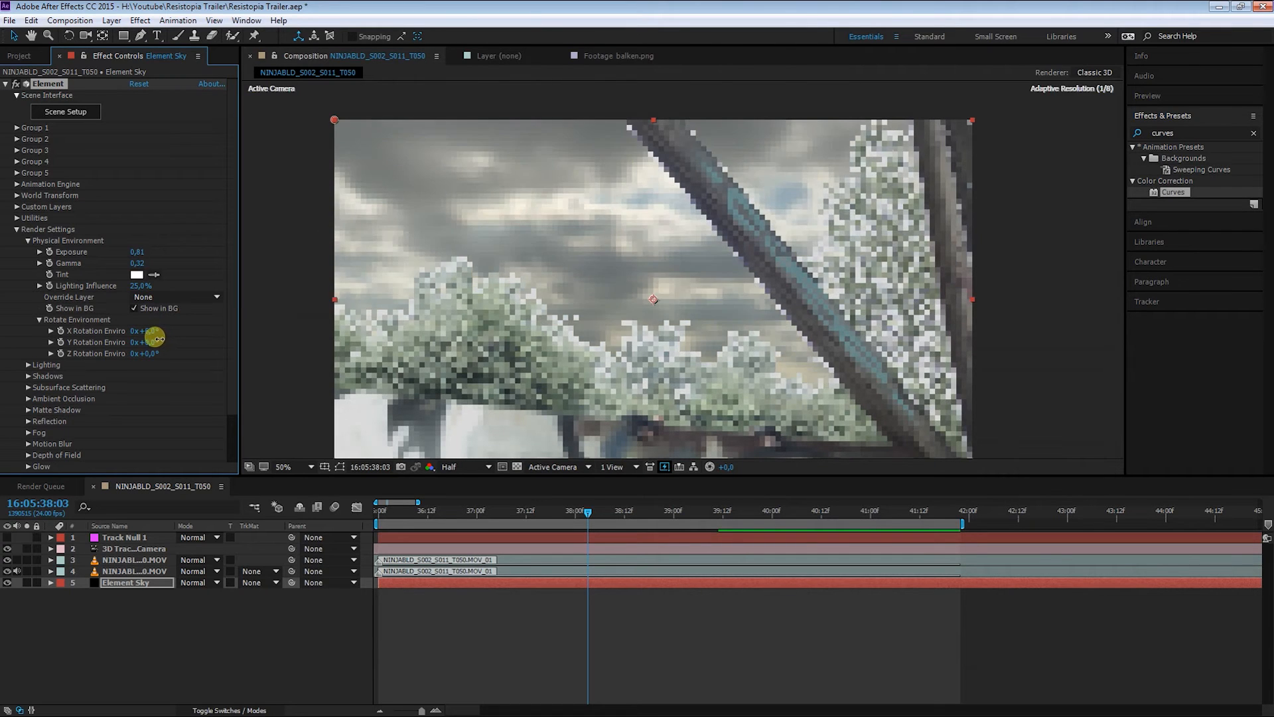
pyautogui.moveTo(149, 336); pyautogui.dragTo(144, 342)
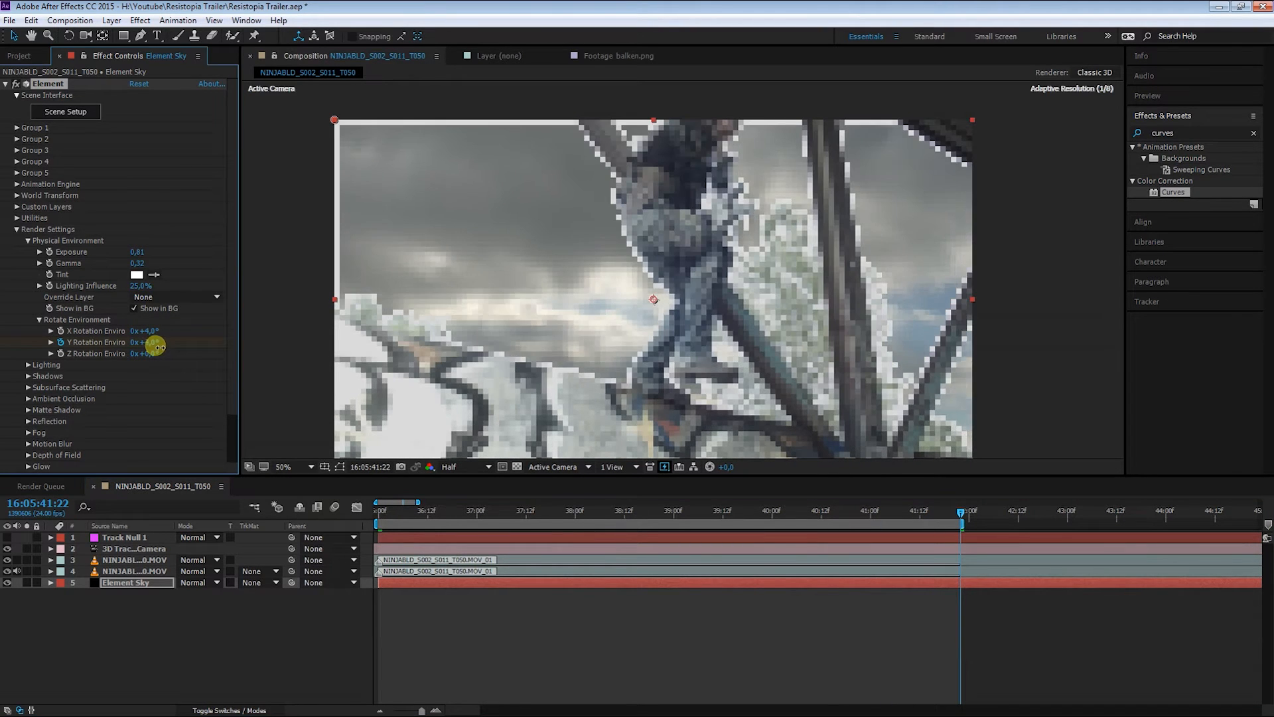
pyautogui.moveTo(146, 343); pyautogui.dragTo(150, 343)
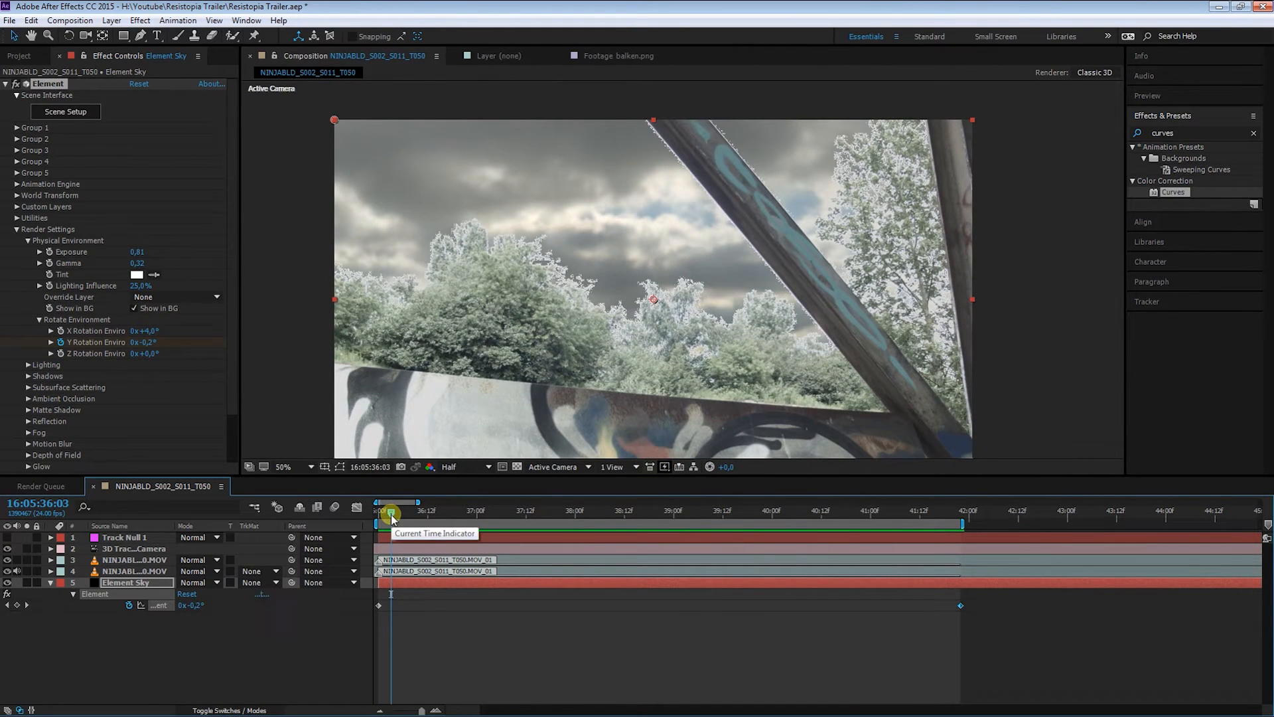
pyautogui.moveTo(390, 510); pyautogui.dragTo(959, 509)
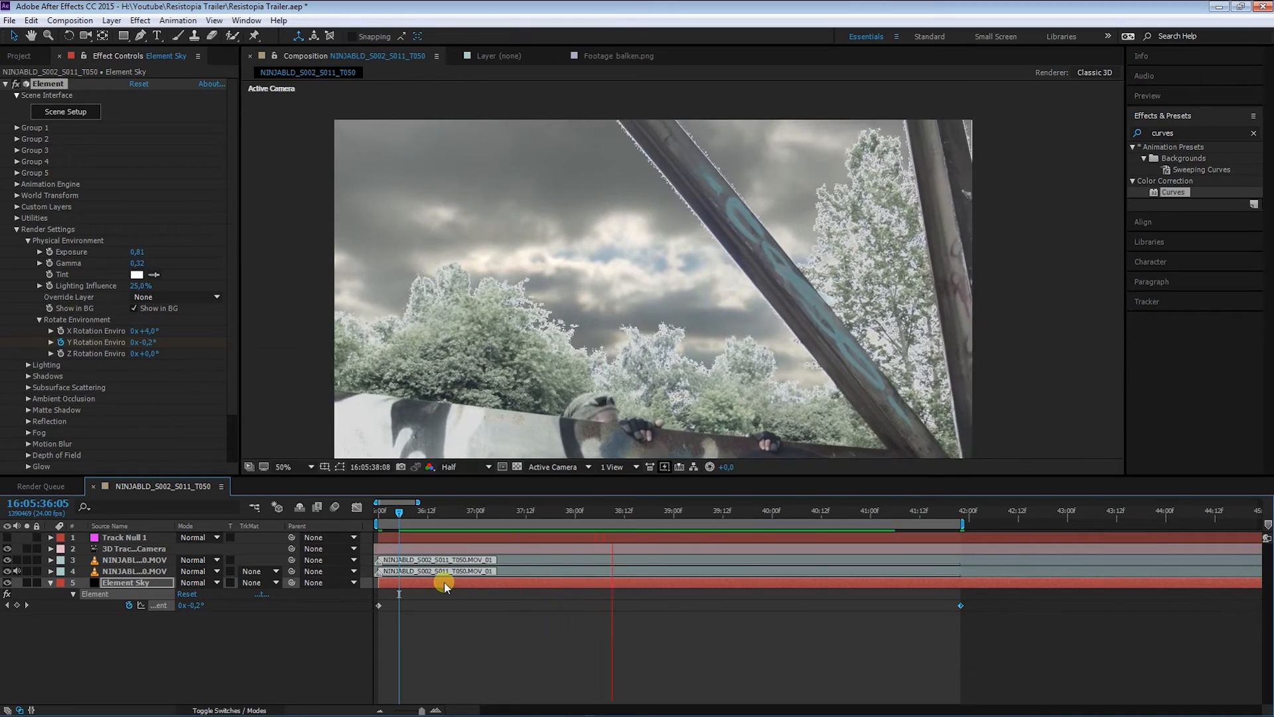
pyautogui.moveTo(446, 588); pyautogui.dragTo(378, 502)
pyautogui.write('refine')
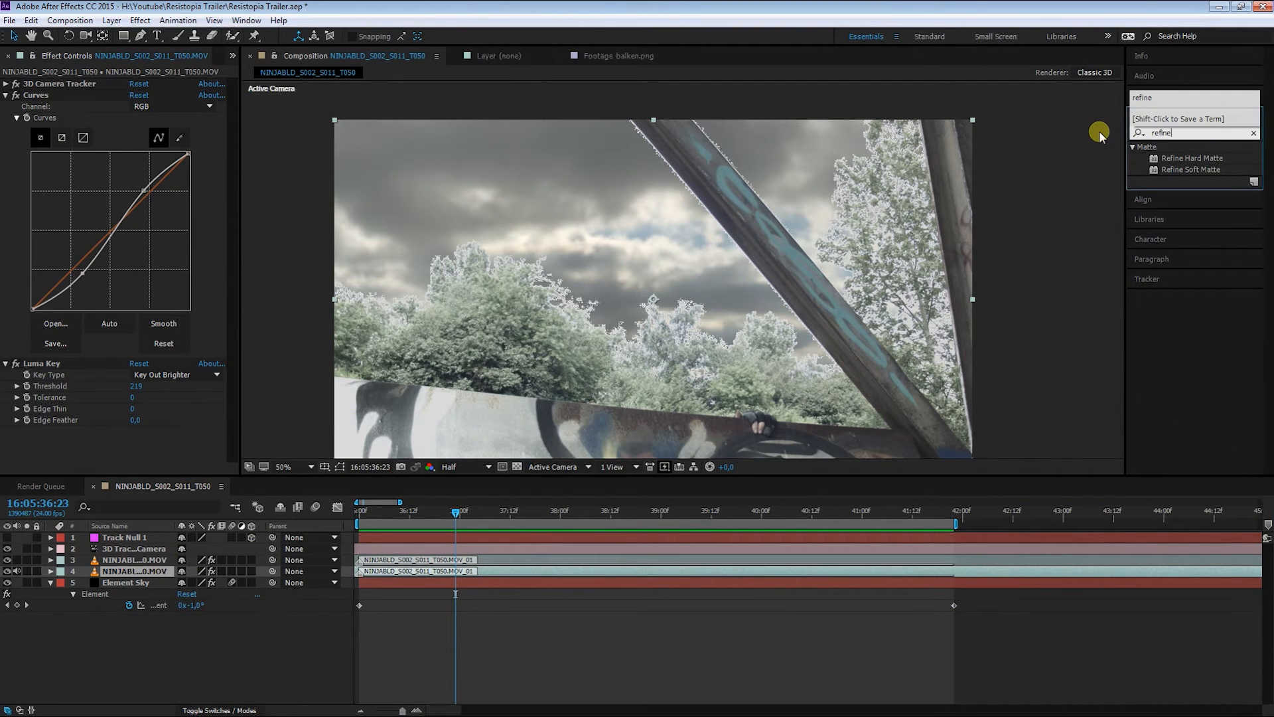
pyautogui.moveTo(1217, 172)
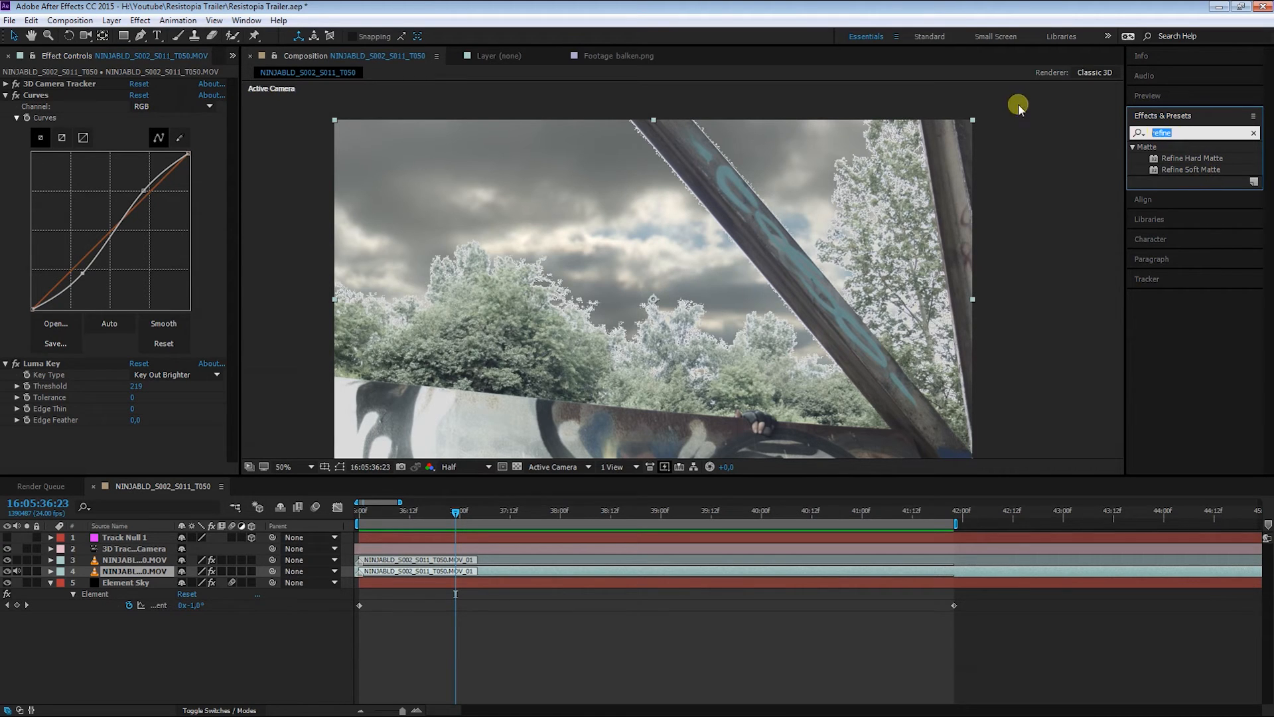
pyautogui.write('matte c')
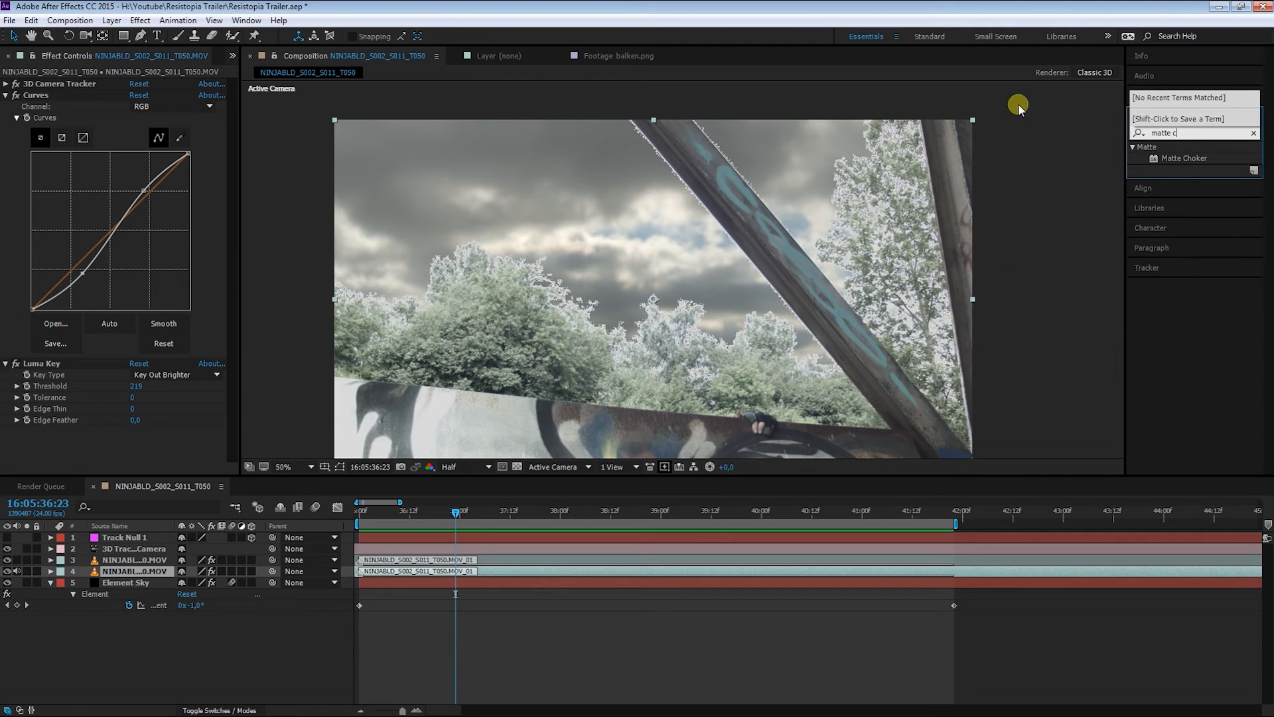
pyautogui.doubleClick(1185, 158)
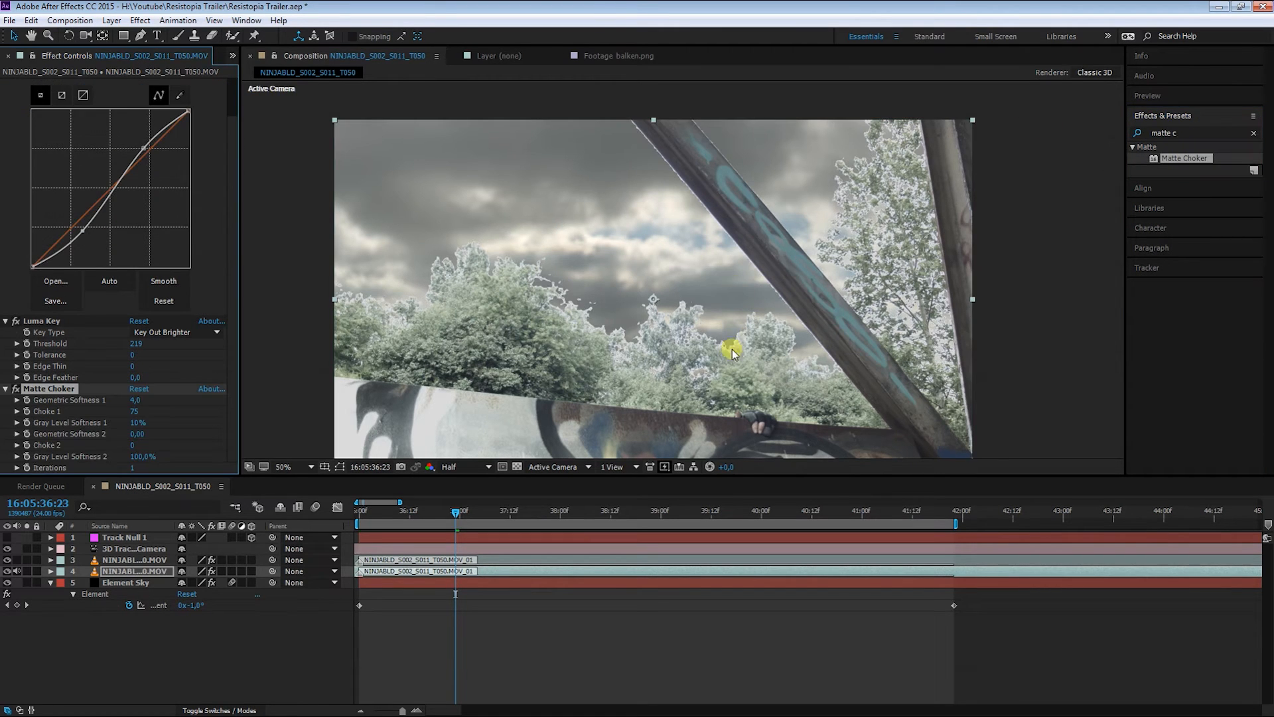
pyautogui.click(285, 466)
pyautogui.write('refine')
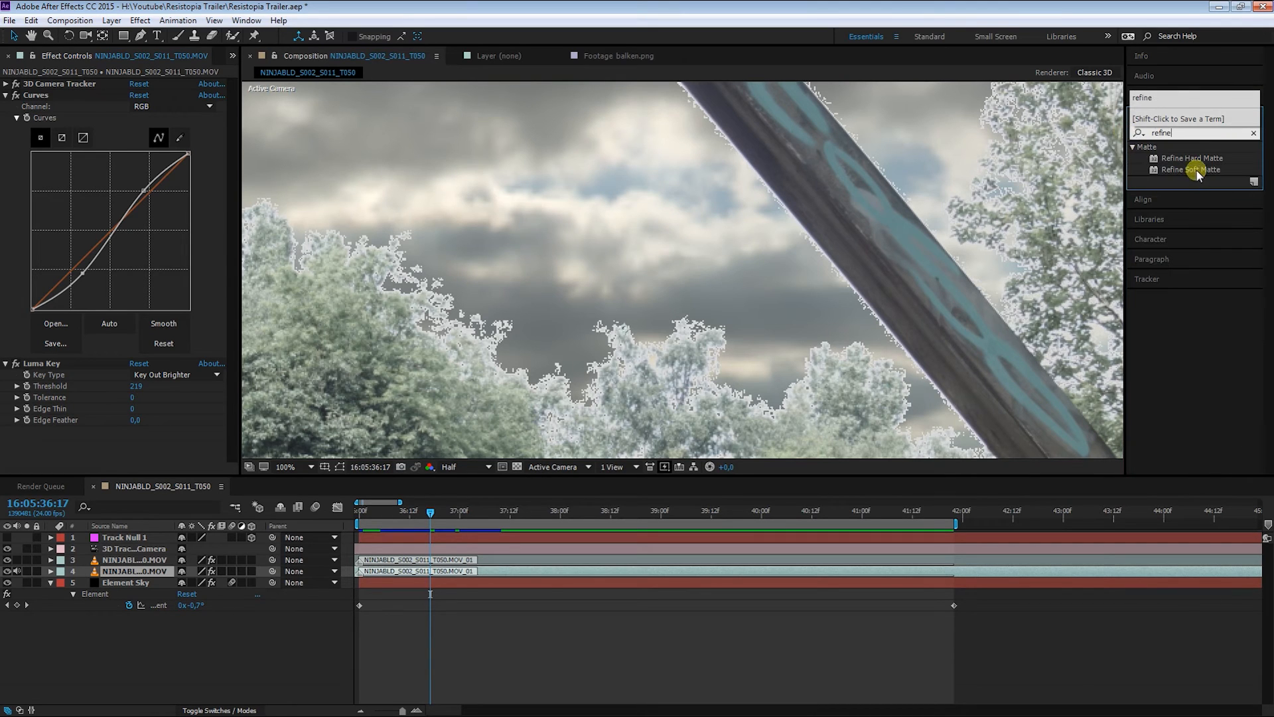
# Step: Apply Refine Soft Matte with More Detailed chatter reduction and about 14.5 additional edge radius
pyautogui.doubleClick(1193, 169)
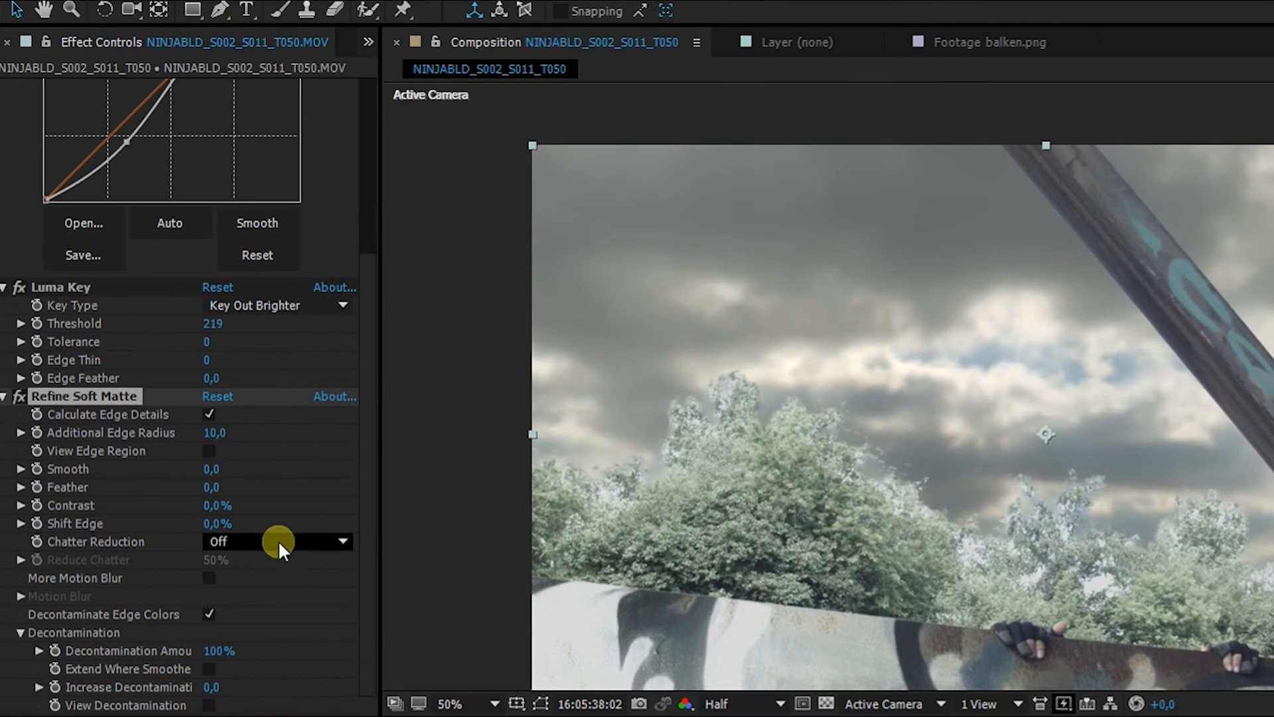
pyautogui.click(276, 542)
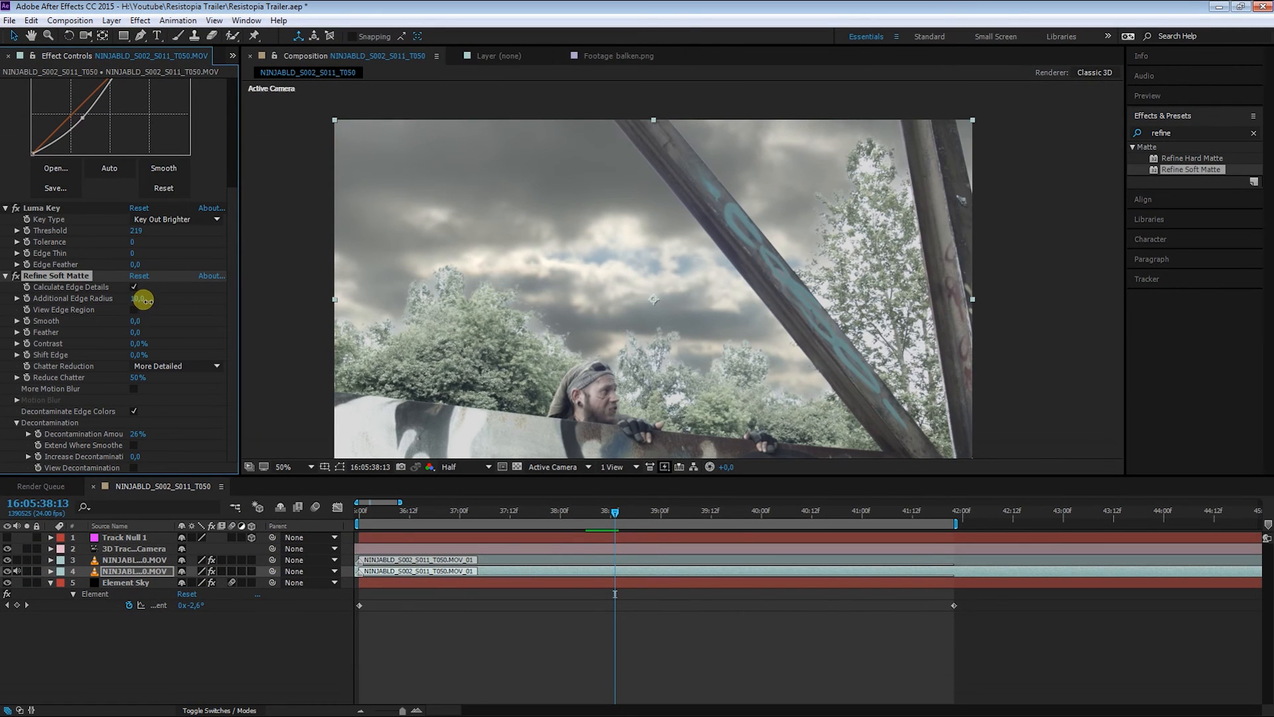
pyautogui.moveTo(145, 299); pyautogui.dragTo(181, 307)
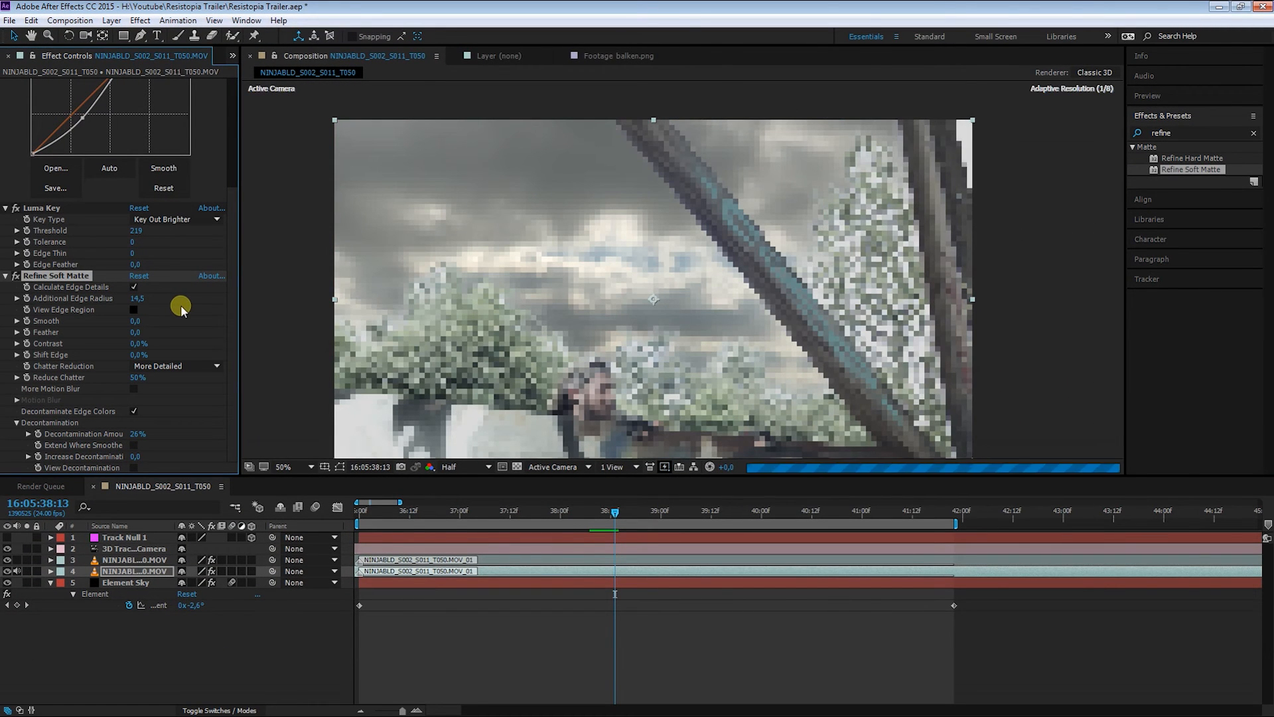